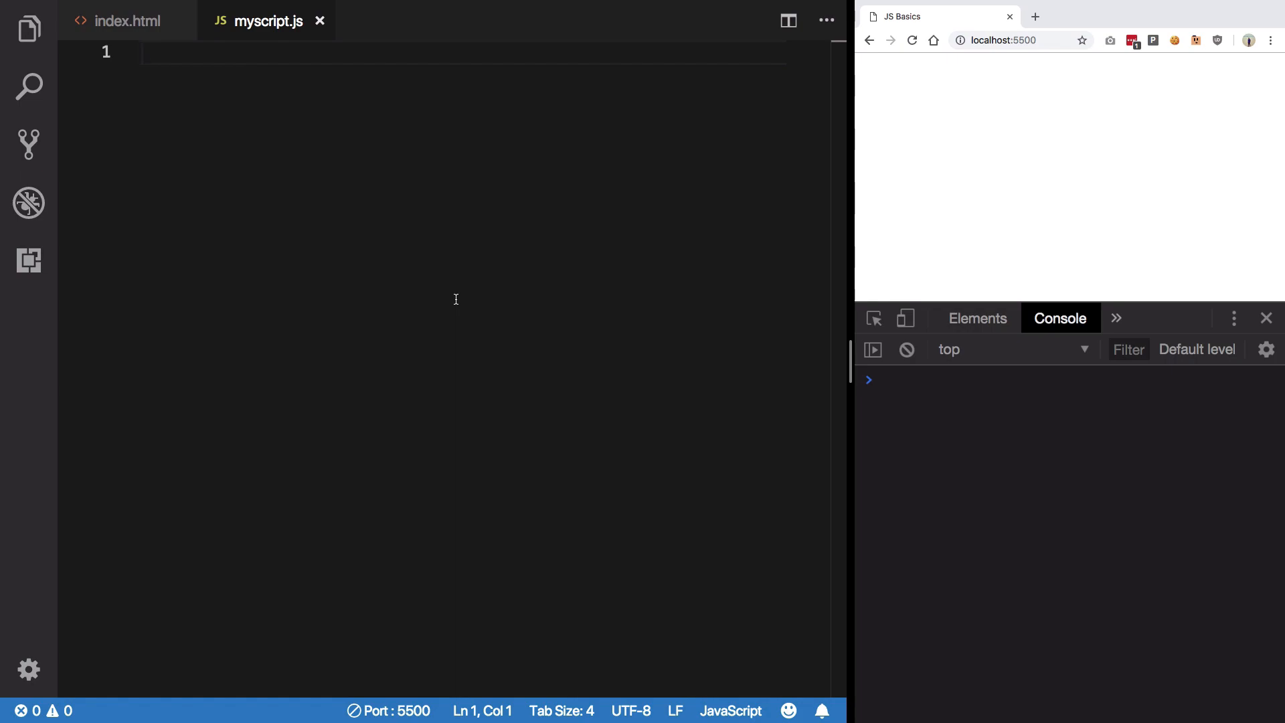
Step: Write switch(expression) { } in myscript.js, replacing the condition placeholder with expression
{"action": "left_click", "coordinate": [984, 379]}
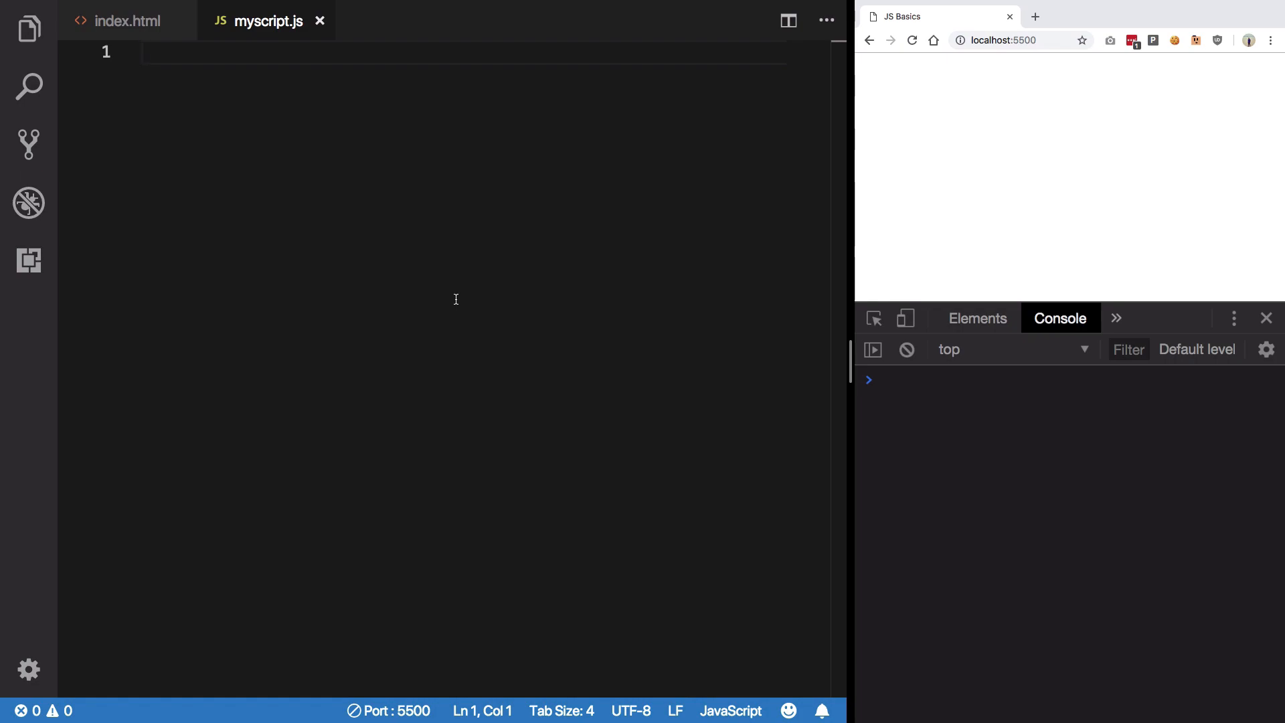
{"action": "left_click", "coordinate": [983, 379]}
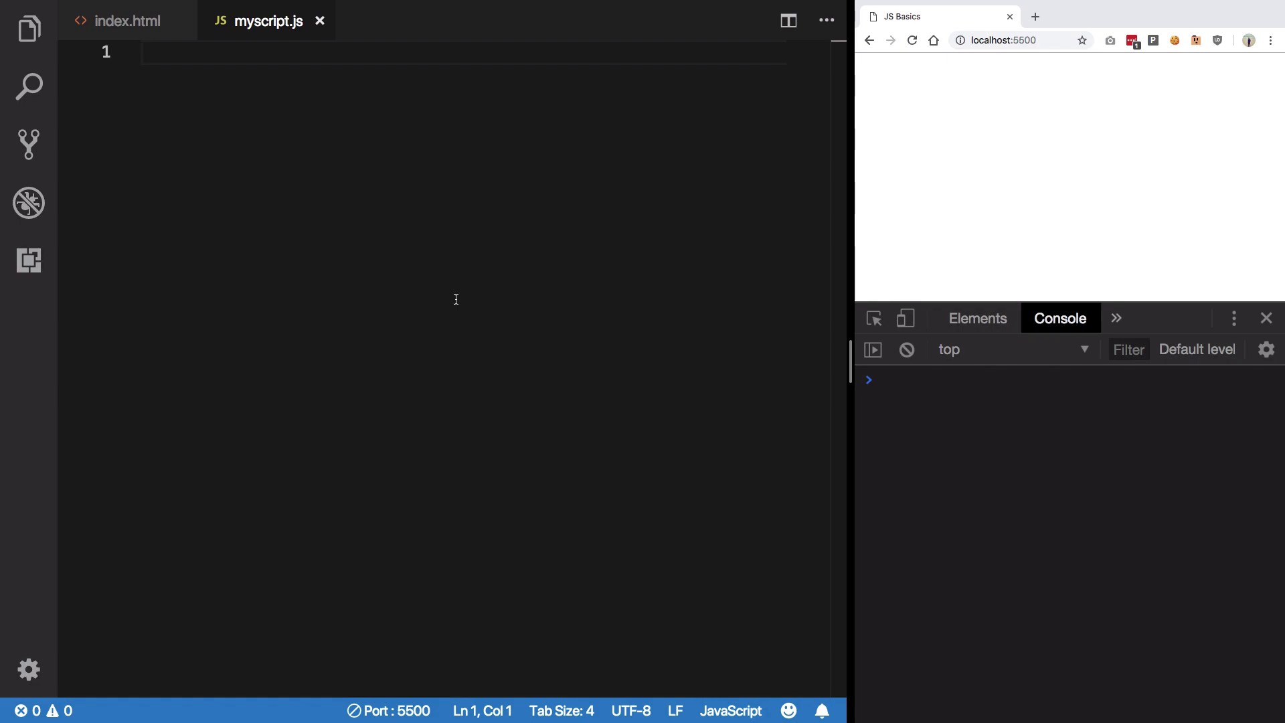
{"action": "type", "text": "switch("}
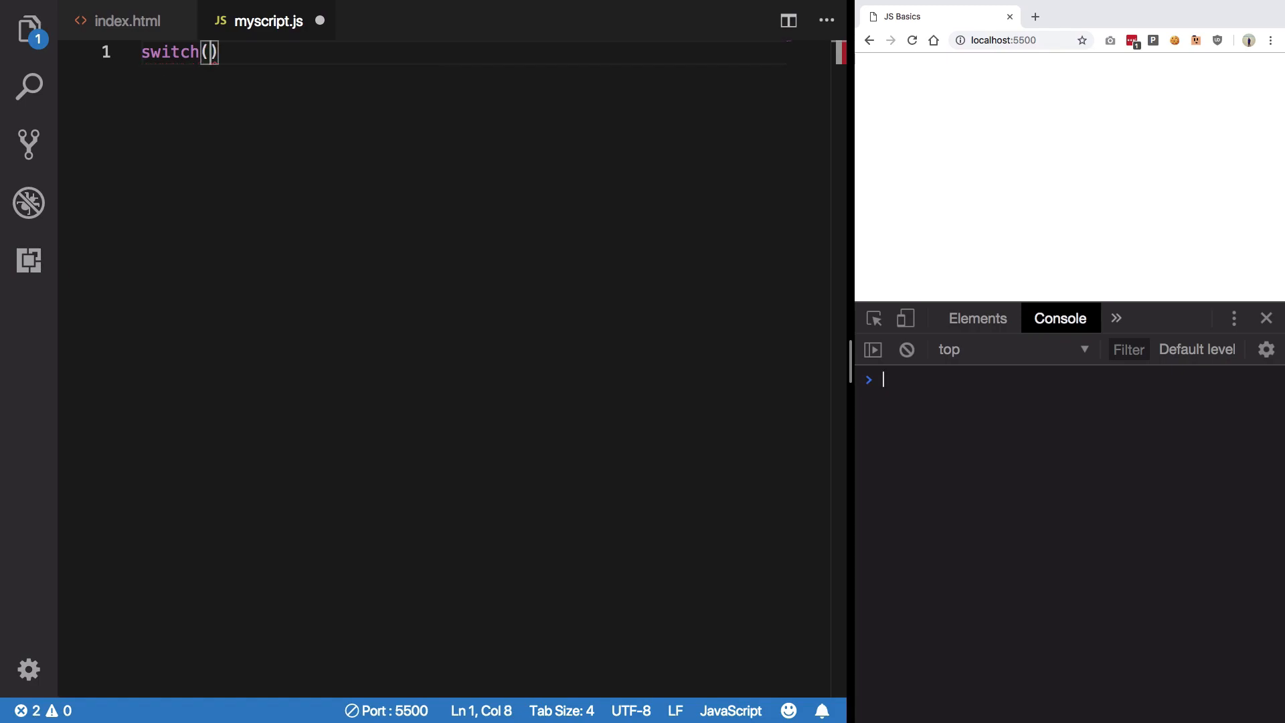
{"action": "type", "text": "<condtion>"}
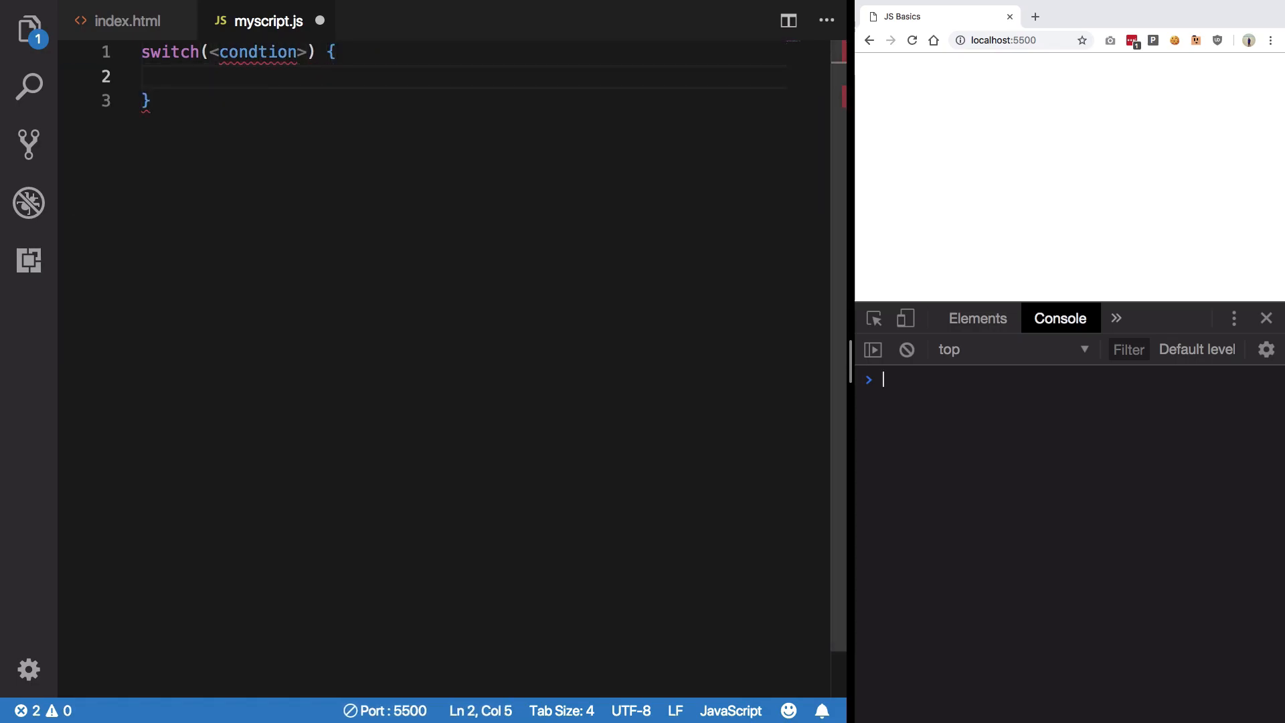
{"action": "type", "text": "c"}
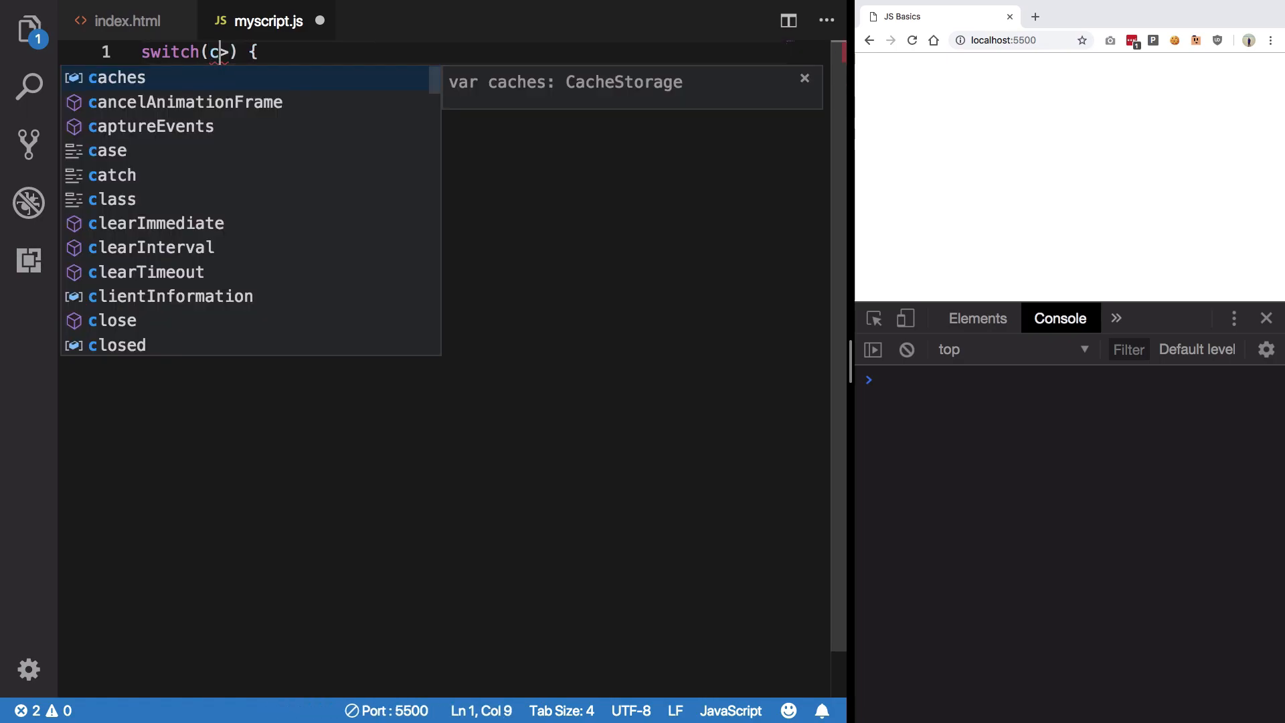
{"action": "type", "text": "ondition"}
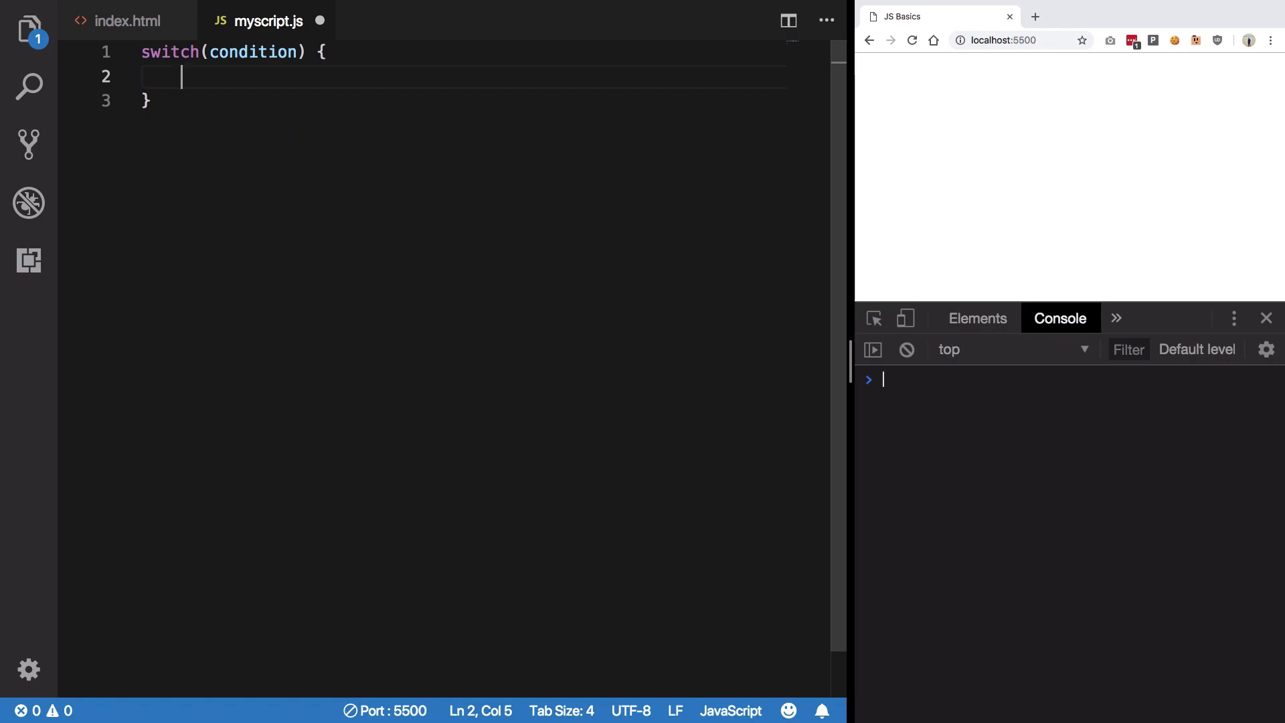
{"action": "double_click", "coordinate": [252, 51]}
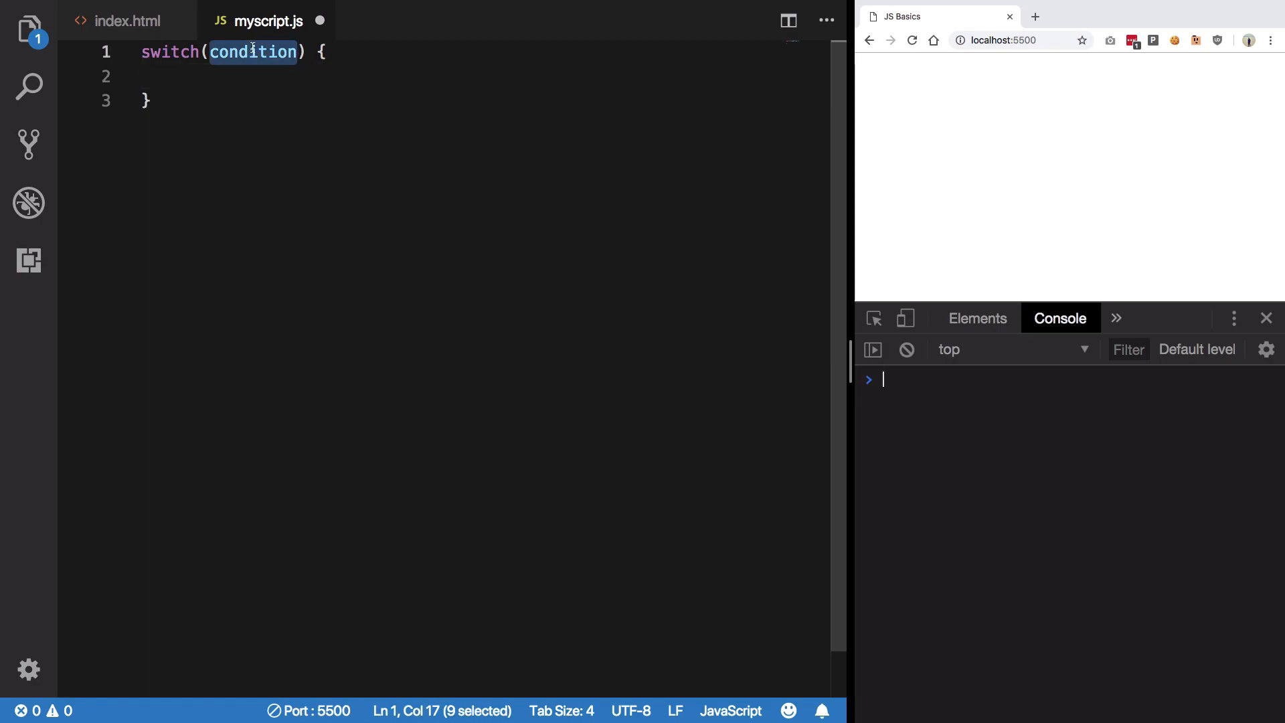
{"action": "type", "text": "expression"}
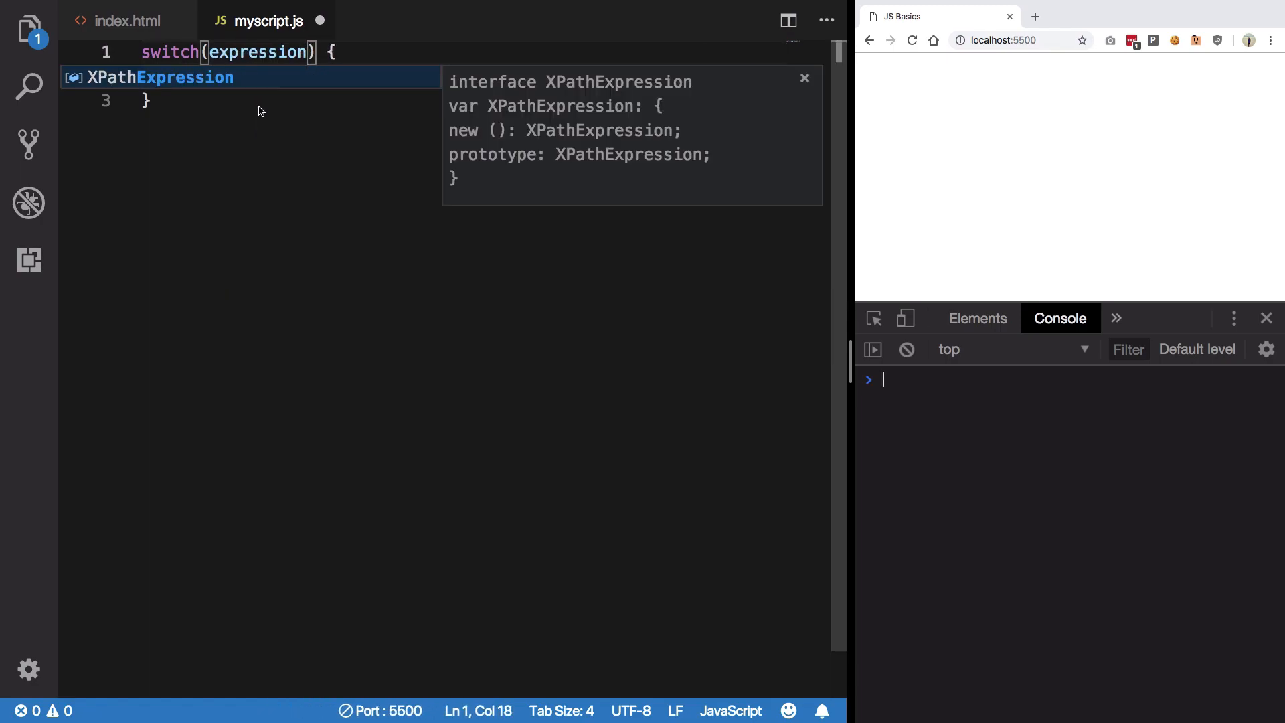
Step: Add placeholder cases <1>, <2>, <3> and a default: label inside the switch
{"action": "type", "text": "case"}
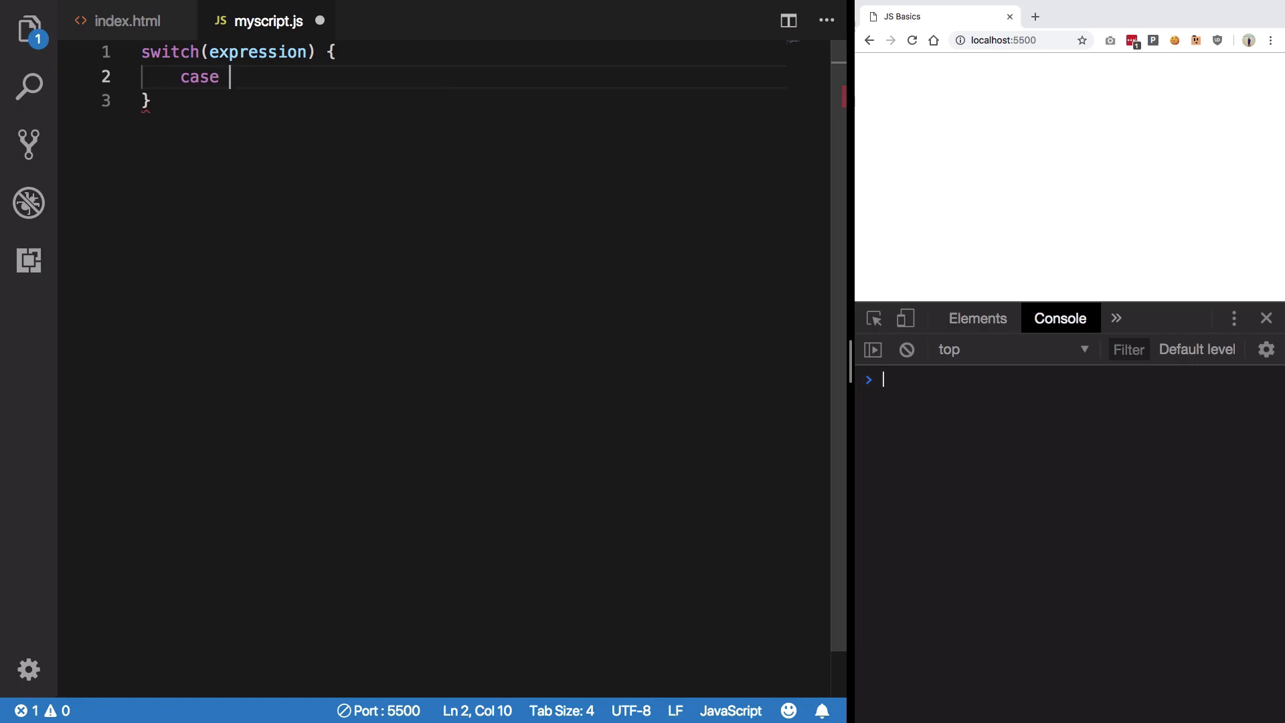
{"action": "type", "text": "<1>:"}
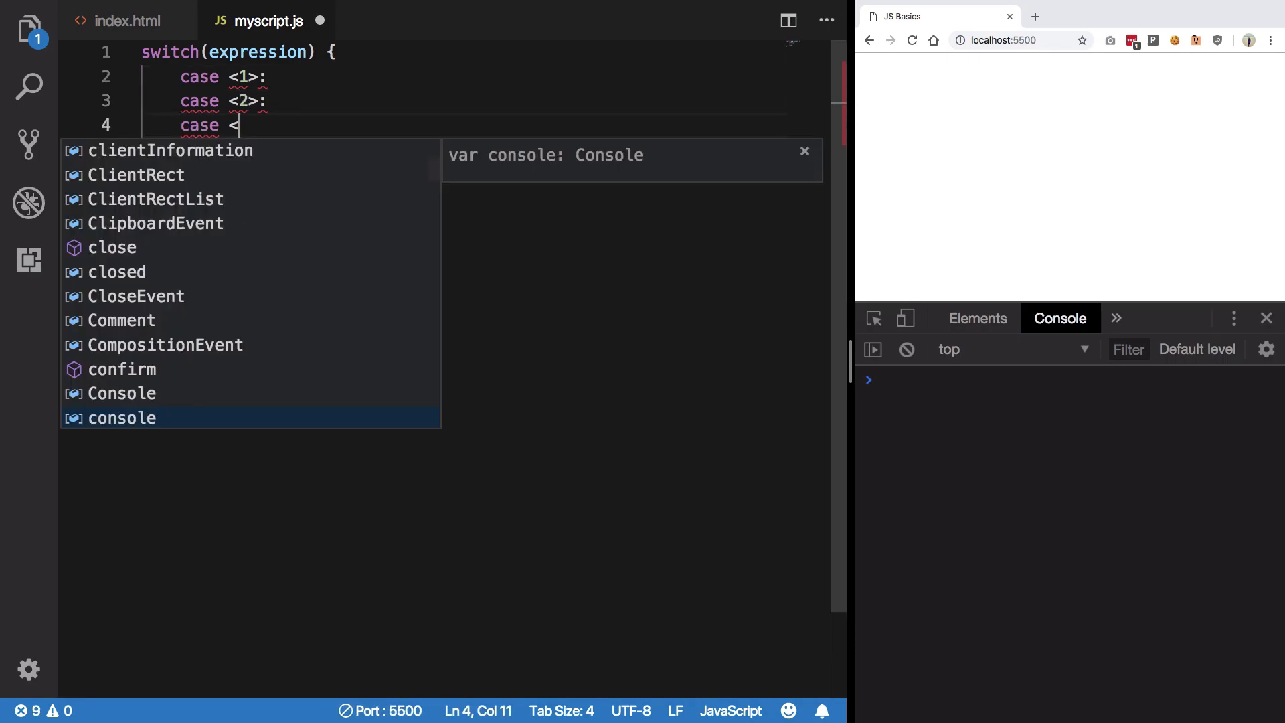
{"action": "key", "text": "Enter"}
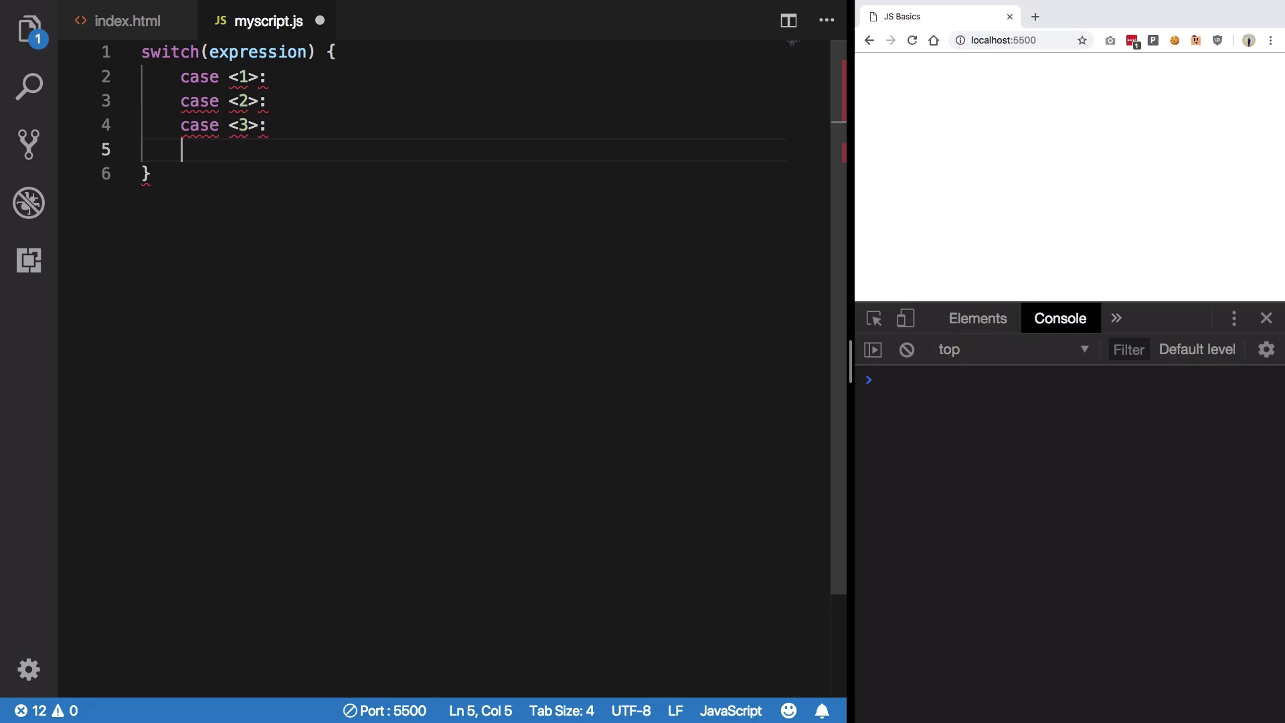
{"action": "type", "text": "default"}
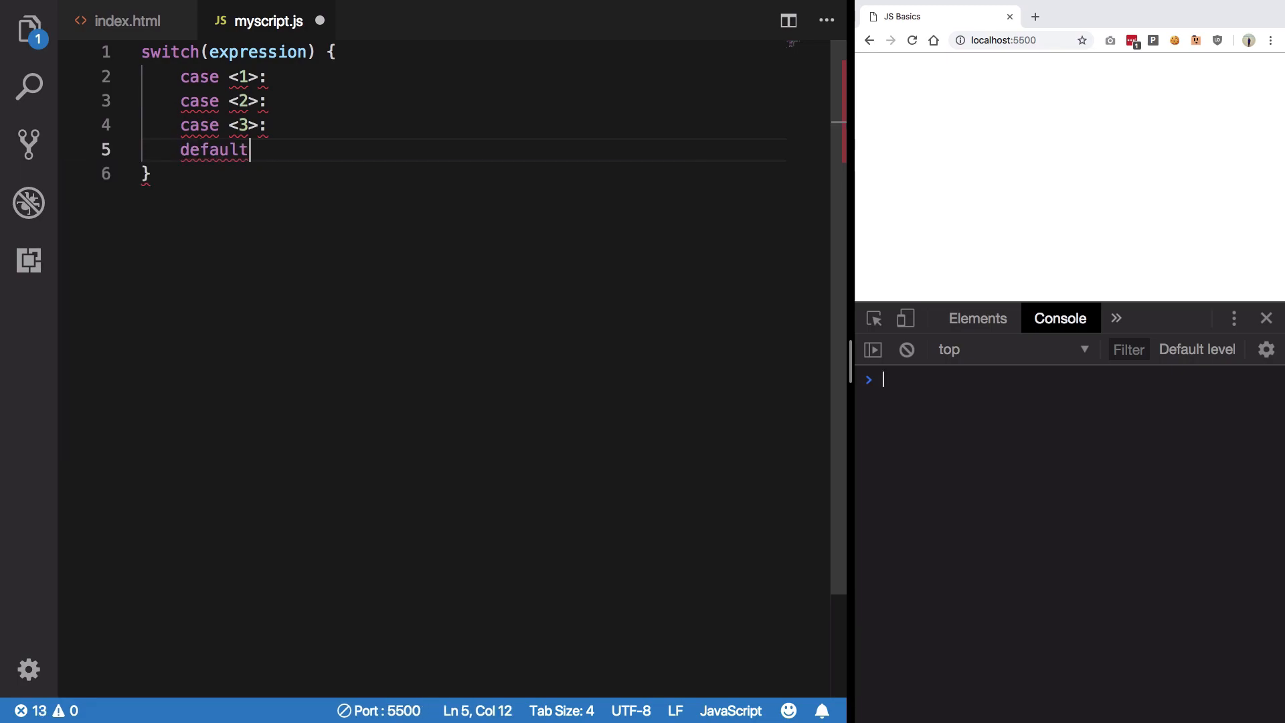
{"action": "double_click", "coordinate": [257, 52]}
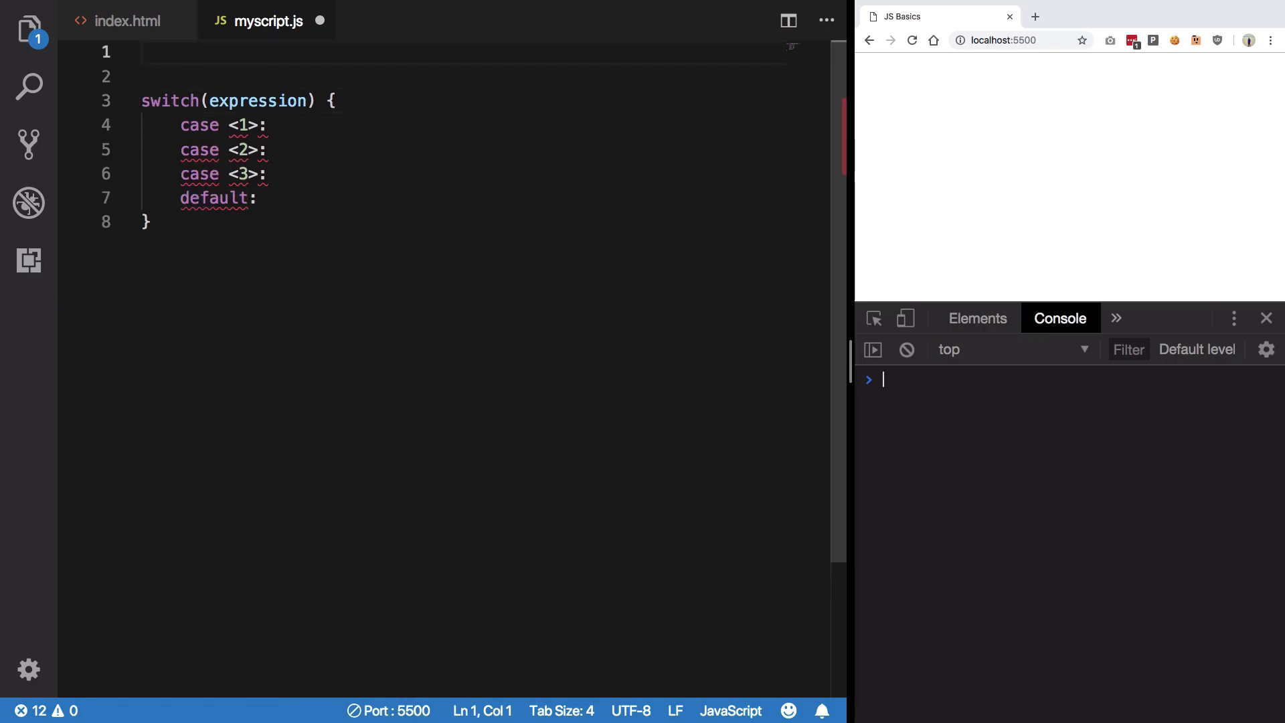
Step: Declare let myAge = 20 and switch on myAge with cases 20 and 21 logging 'You are …'
{"action": "type", "text": "let myAge = 20;"}
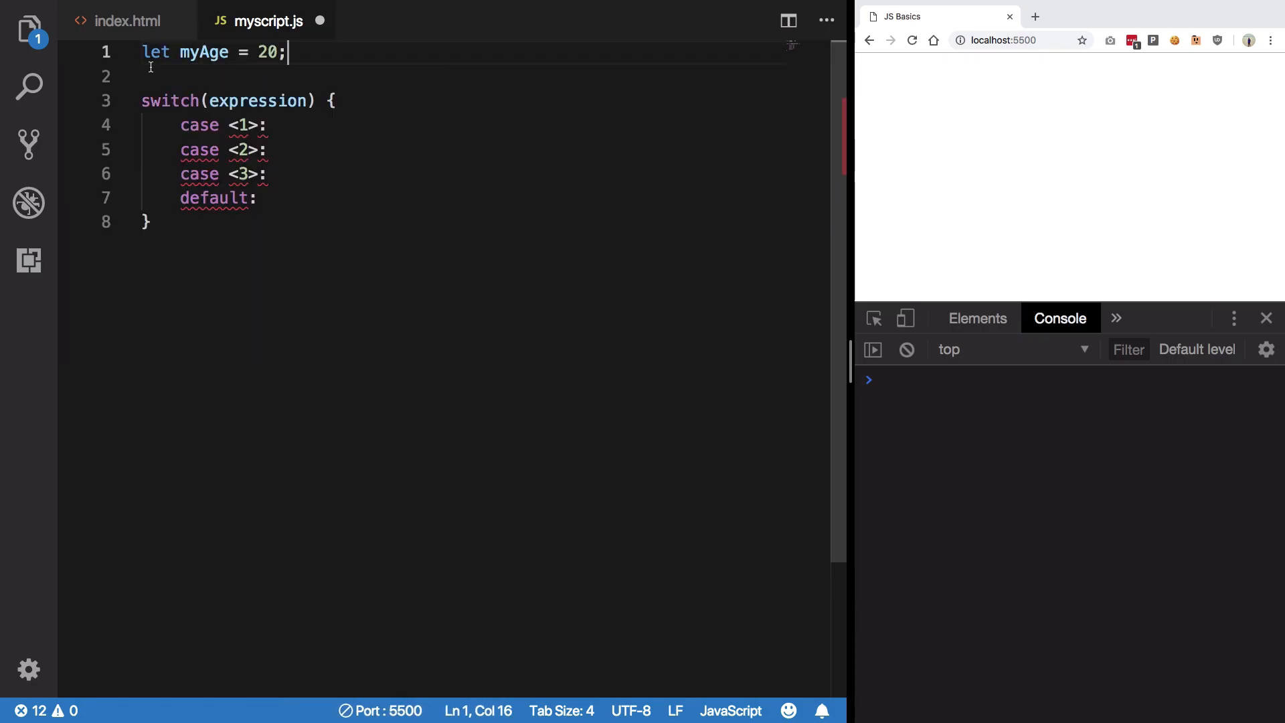
{"action": "type", "text": "myAg"}
{"action": "type", "text": "console.log('"}
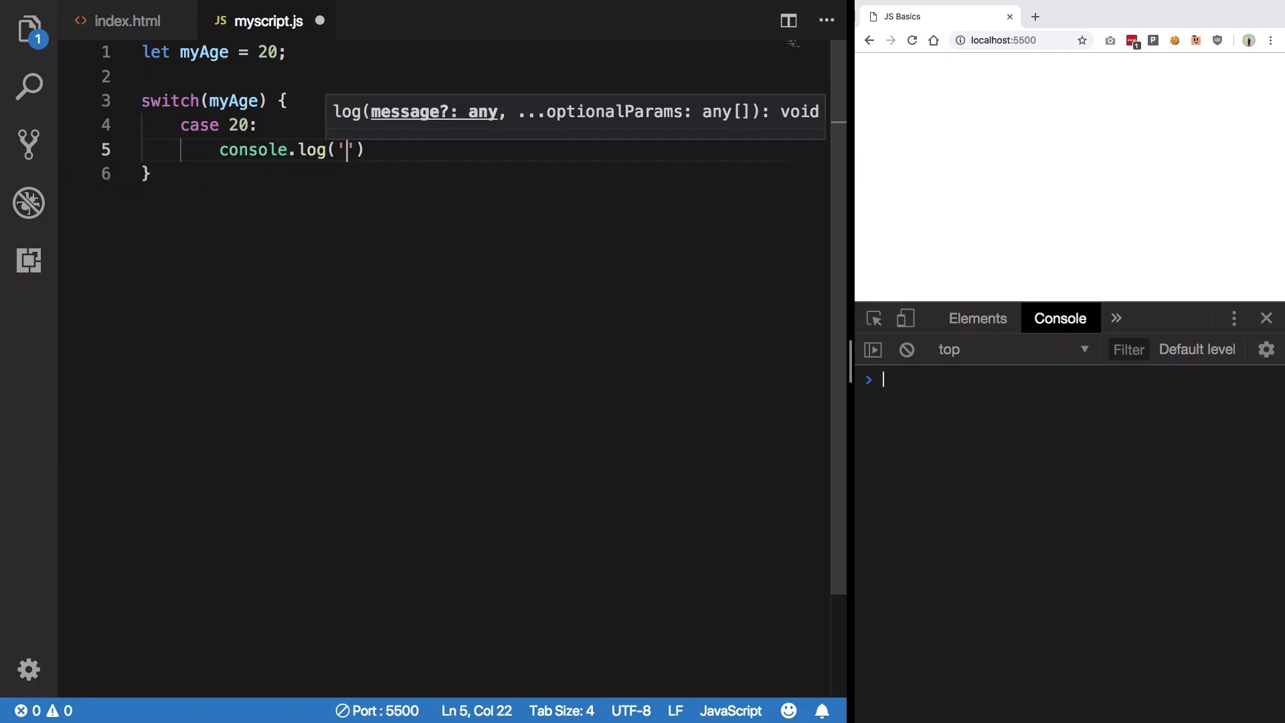
{"action": "type", "text": "Y"}
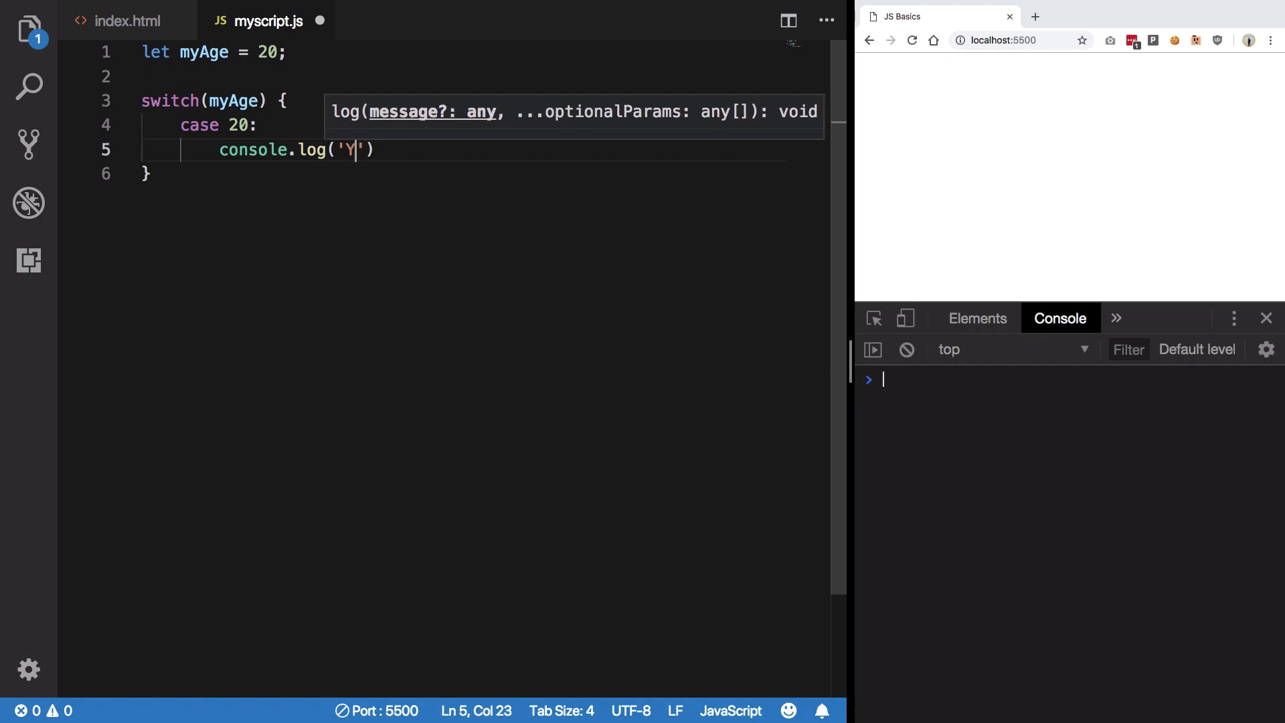
{"action": "type", "text": "ou are 20"}
{"action": "type", "text": "case 2"}
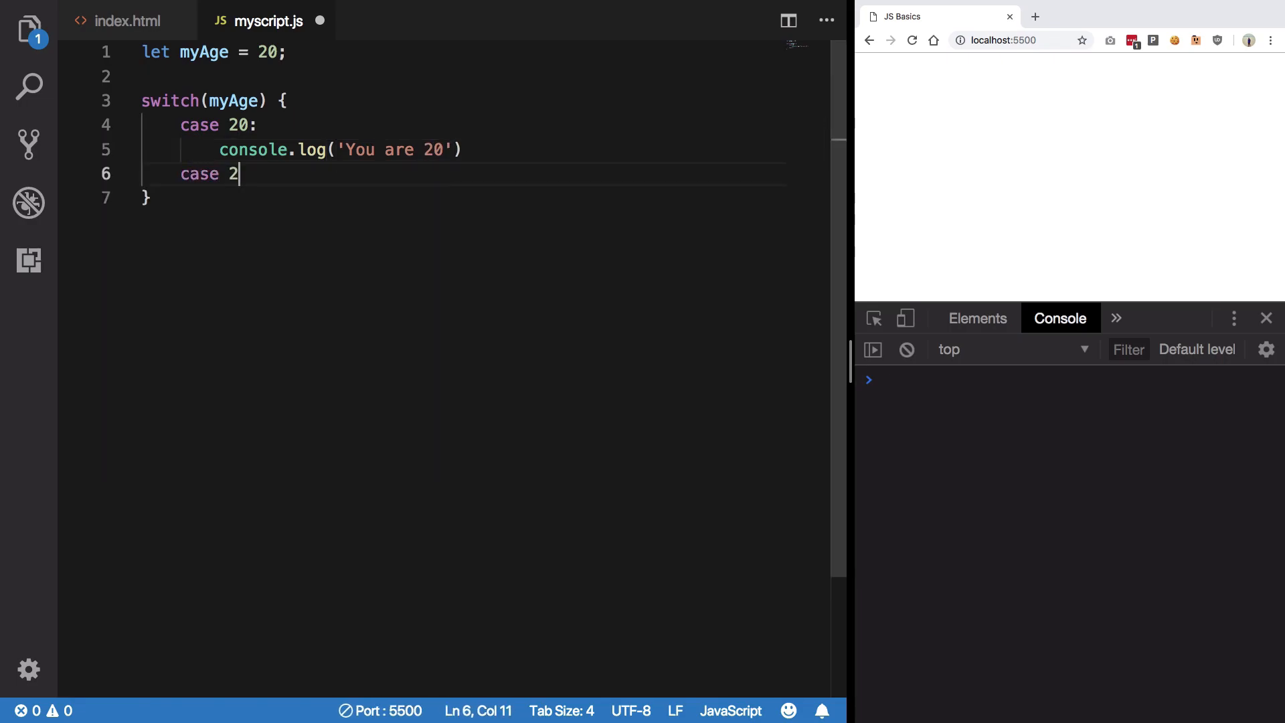
{"action": "type", "text": "1:"}
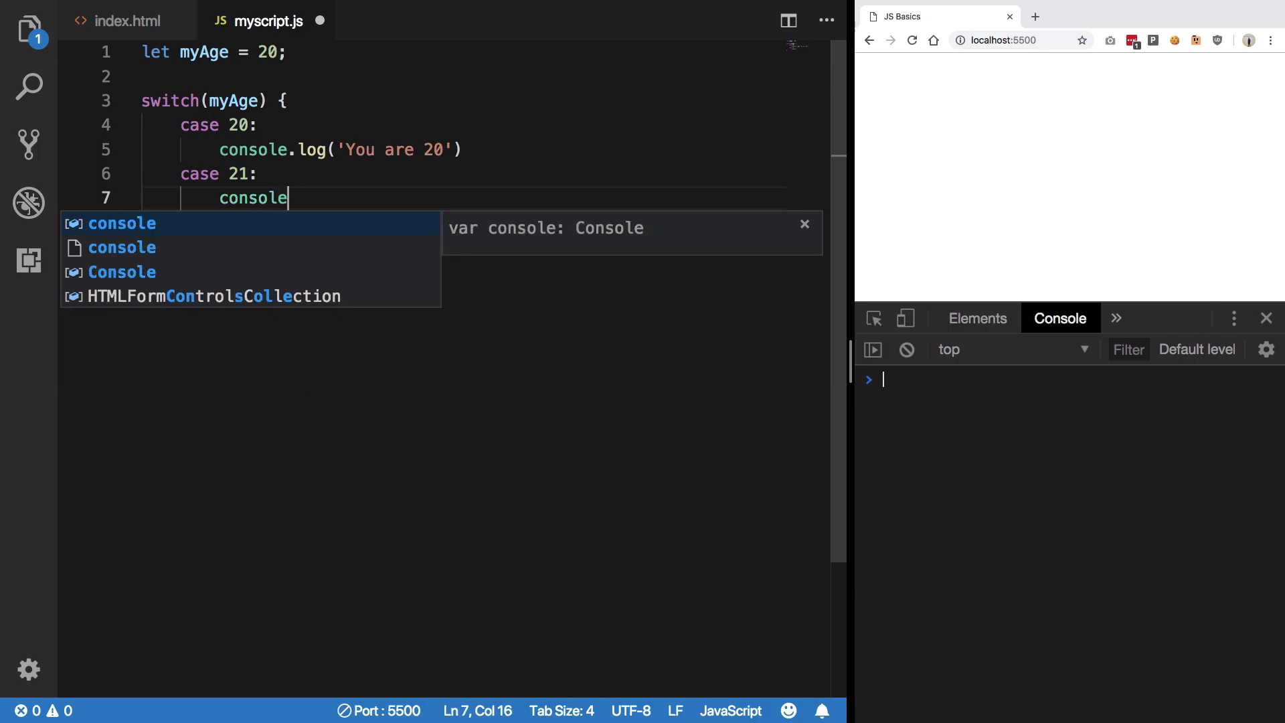
{"action": "type", "text": ".log('You')"}
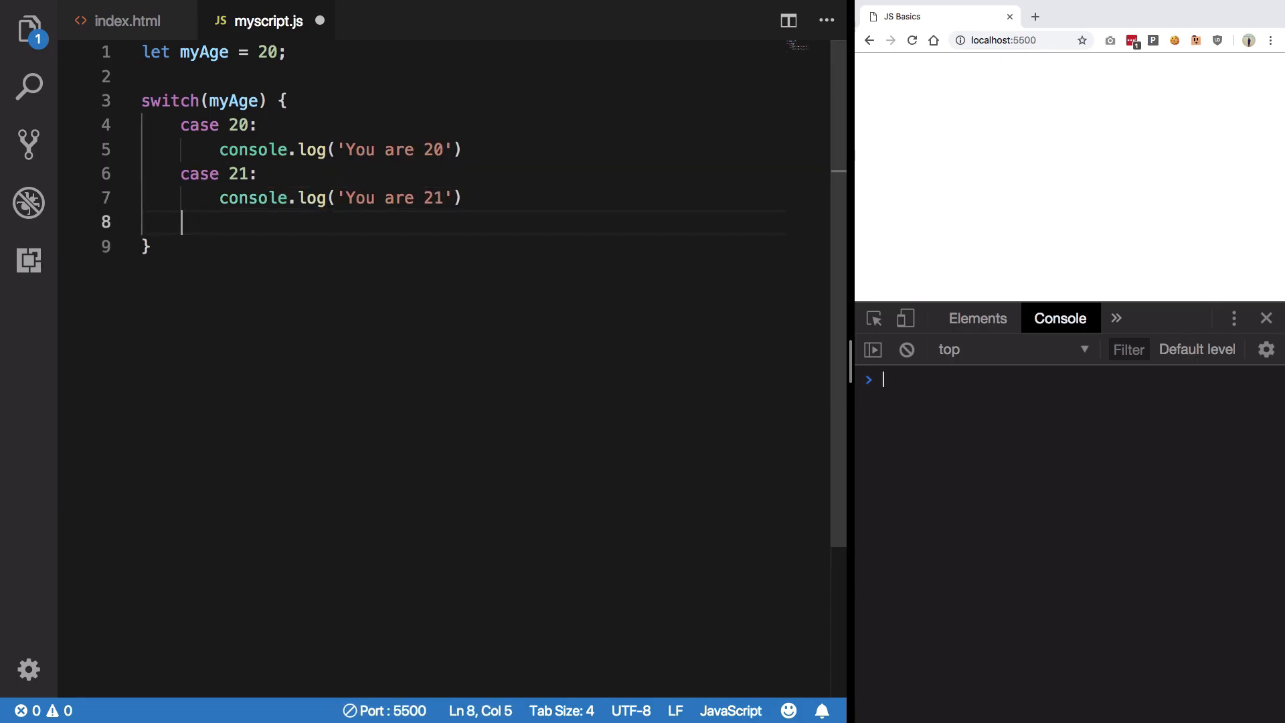
Step: Add a default: branch logging 'You are neither 20 nor 21'
{"action": "type", "text": "default:"}
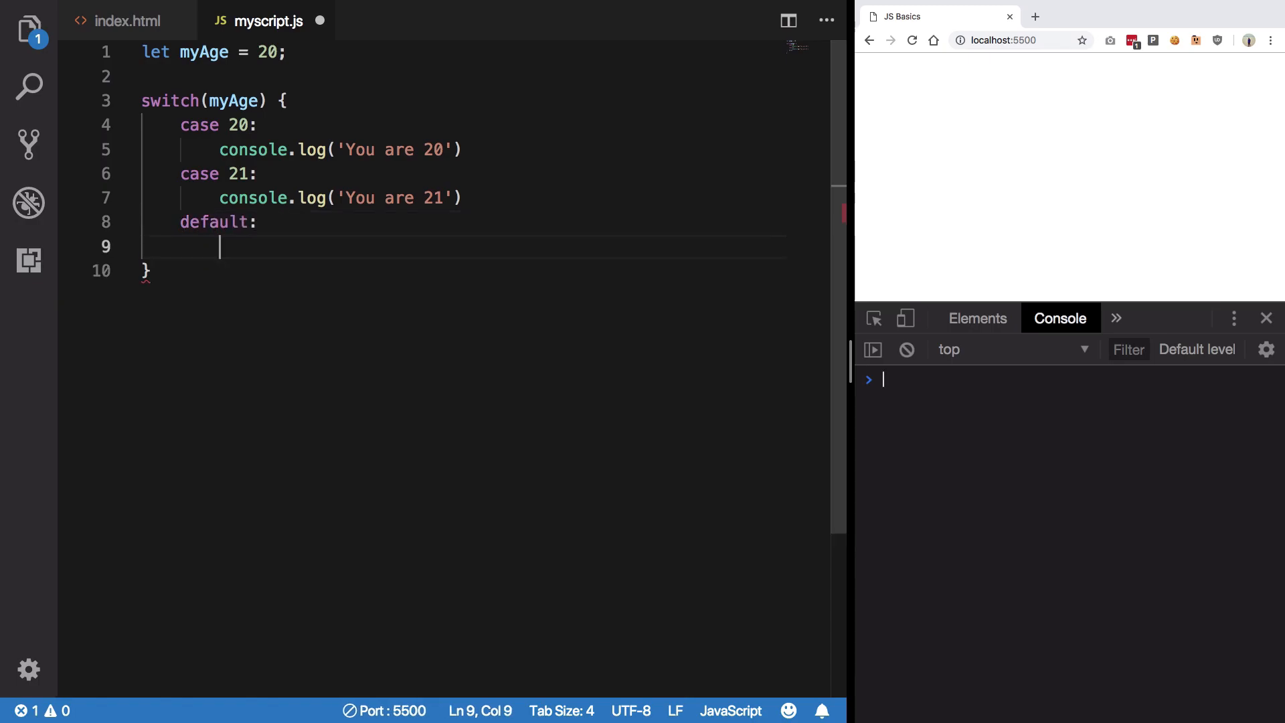
{"action": "type", "text": "console.log('')"}
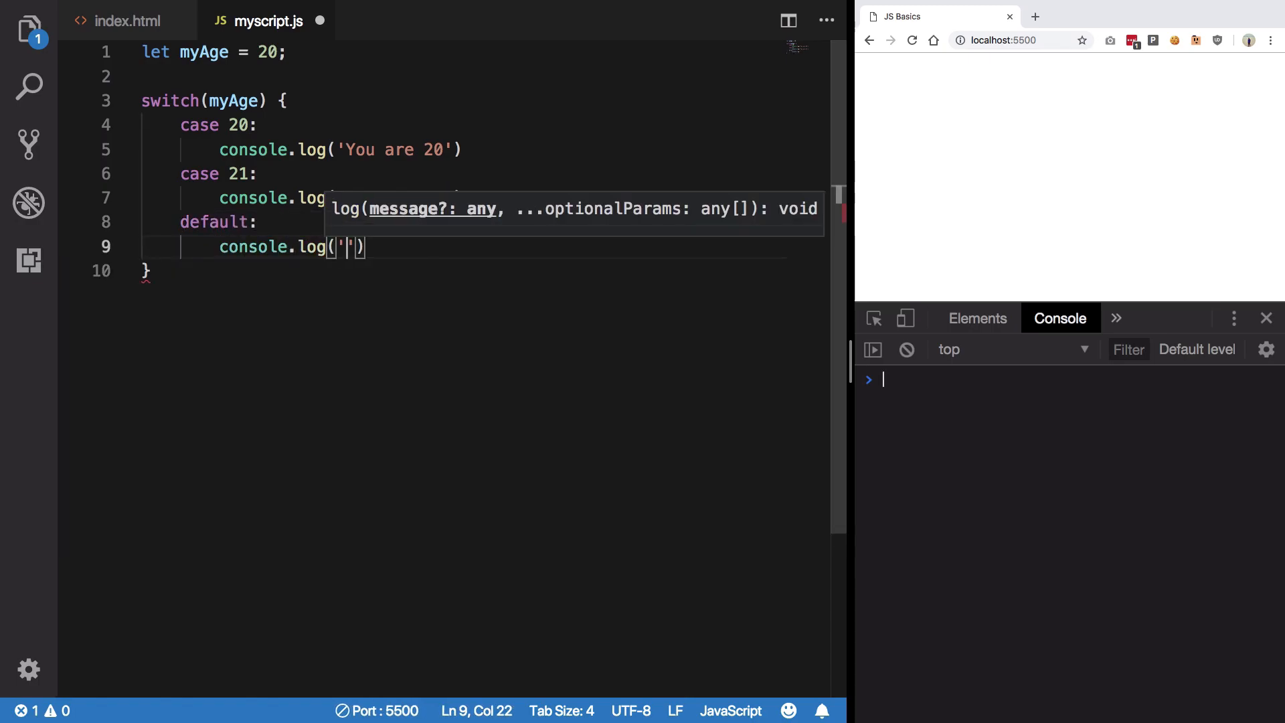
{"action": "type", "text": "You"}
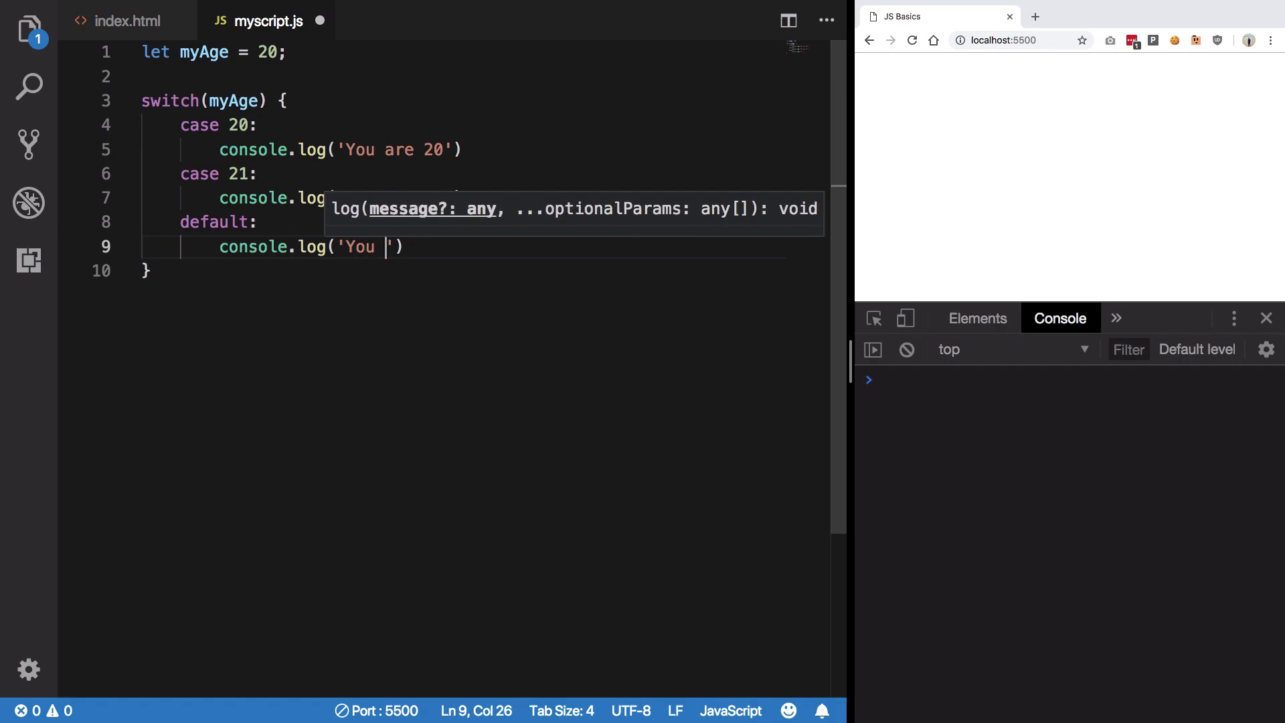
{"action": "type", "text": "are neither 20 nor 21"}
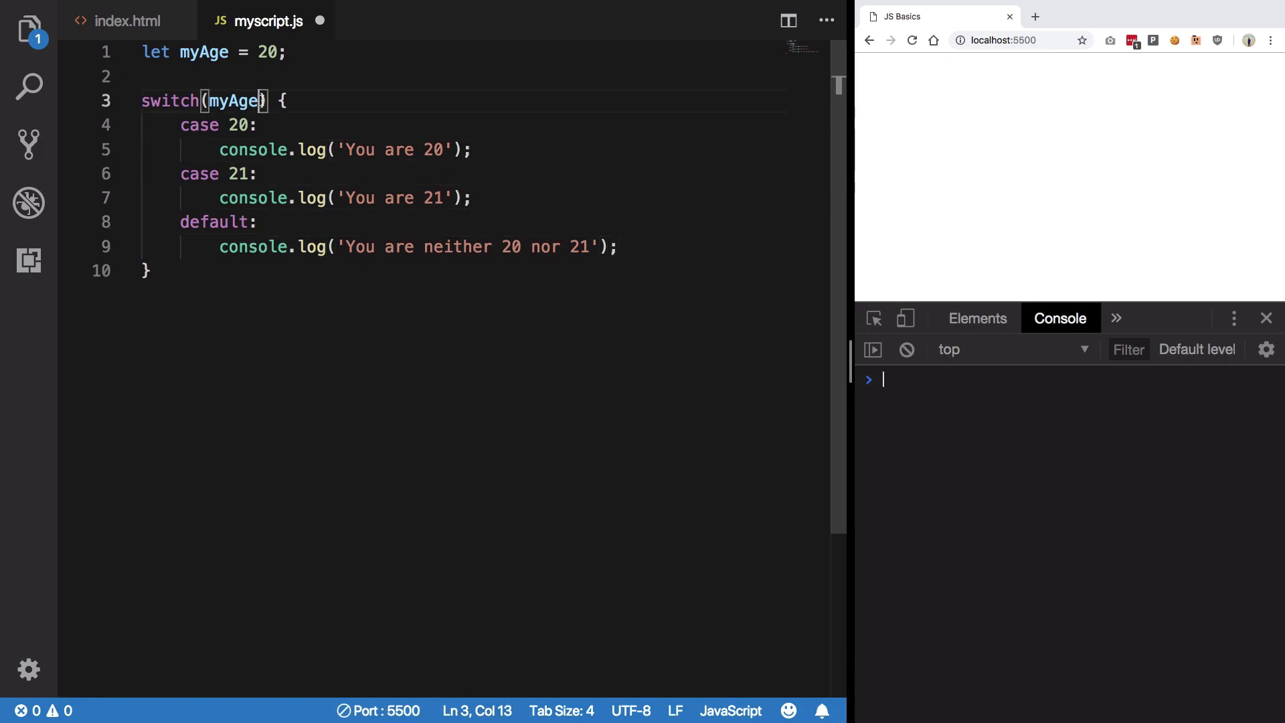
Step: Change let myAge = 20 to 21 and save the script
{"action": "left_click", "coordinate": [143, 76]}
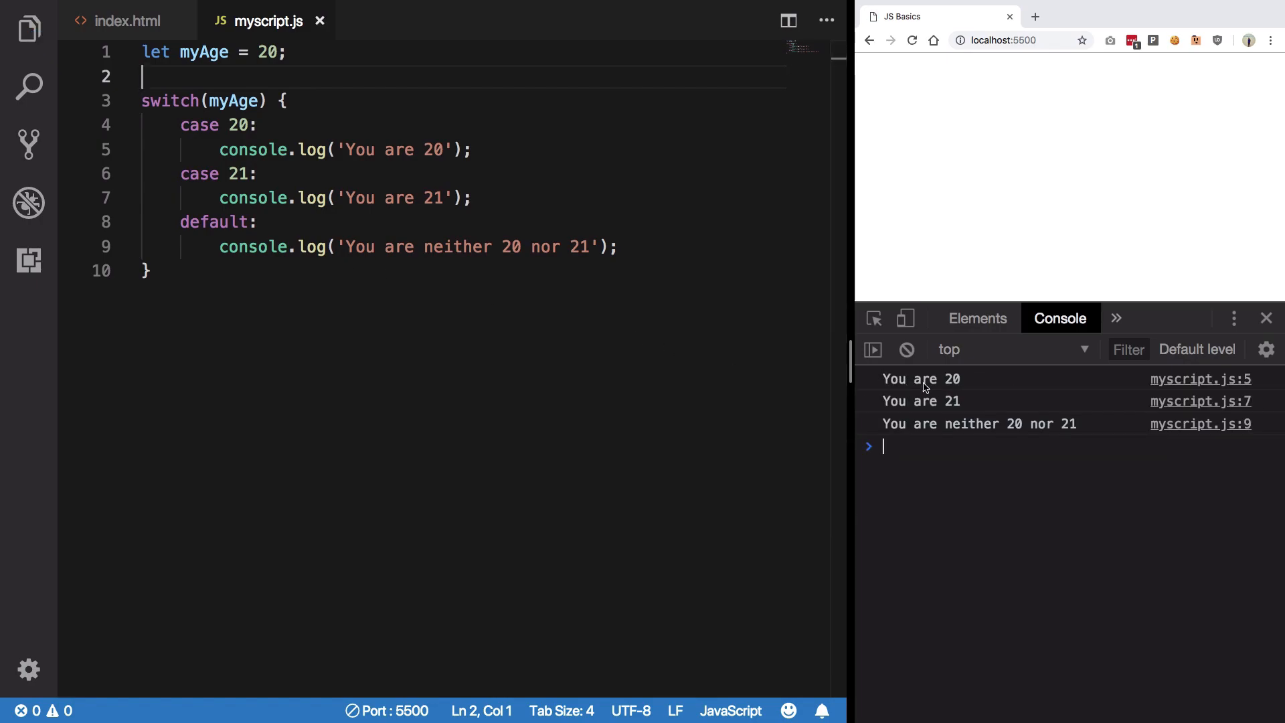
{"action": "mouse_move", "coordinate": [951, 418]}
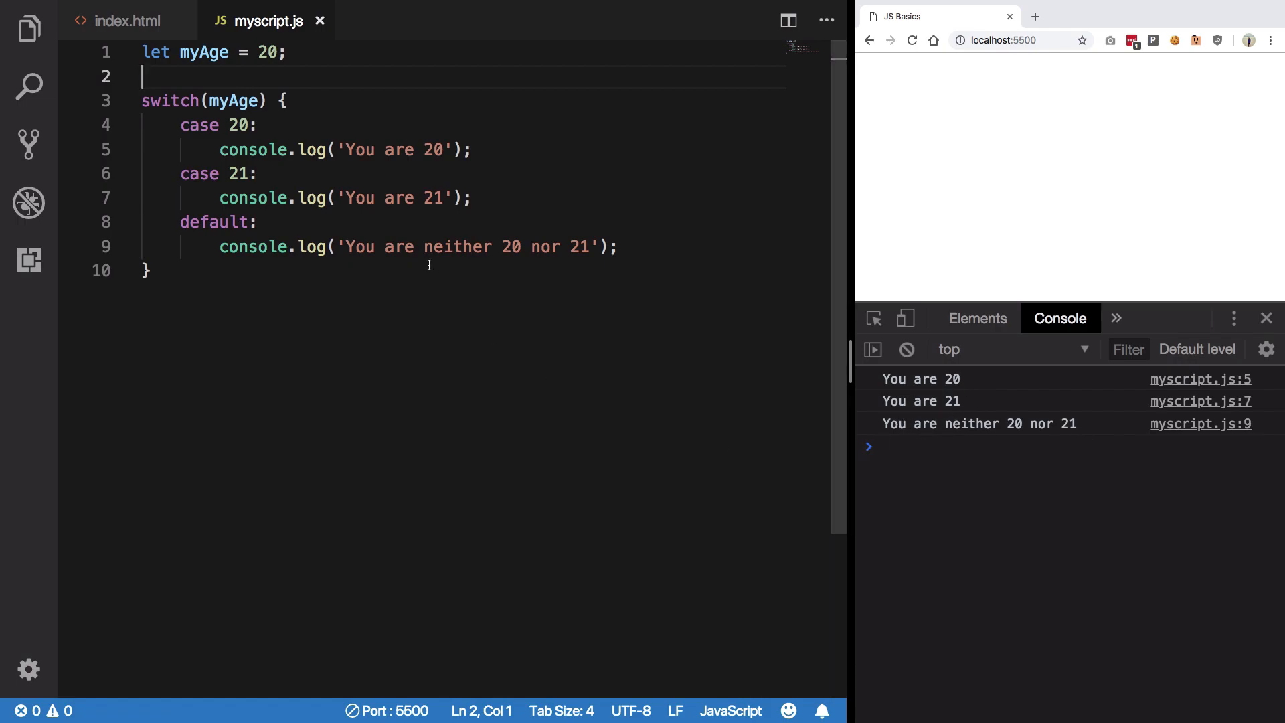
{"action": "mouse_move", "coordinate": [310, 260]}
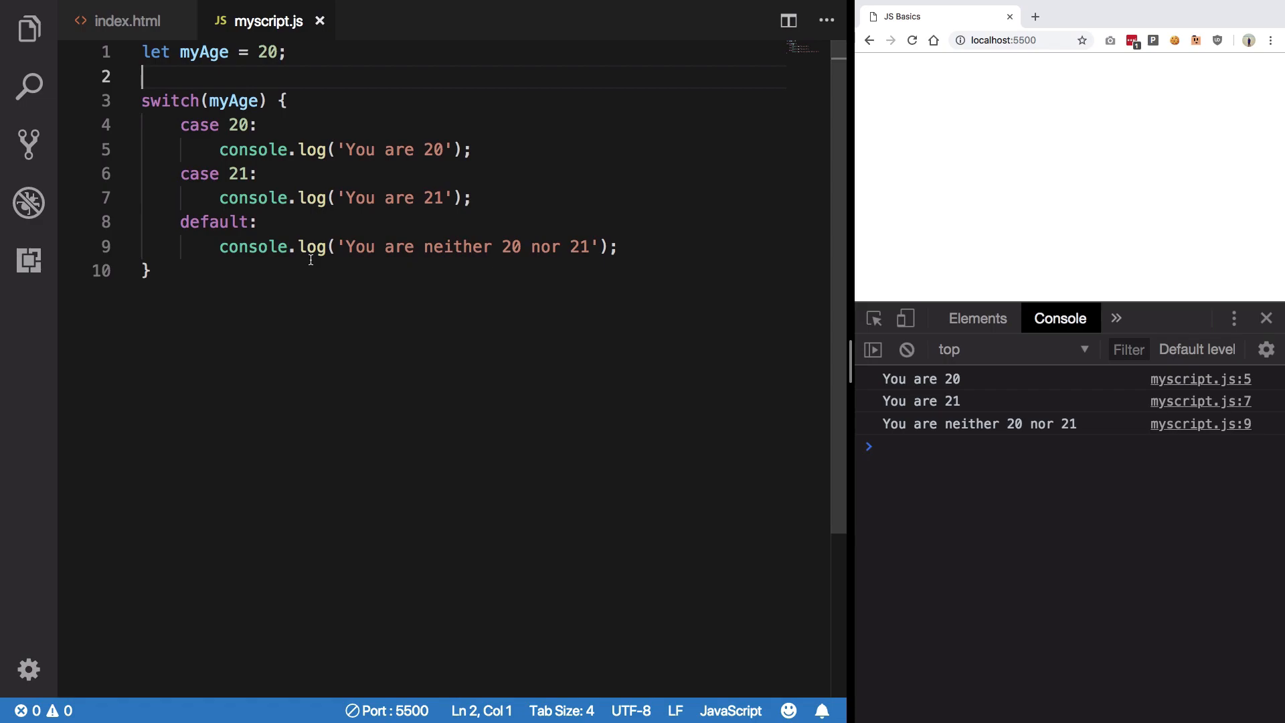
{"action": "type", "text": "1"}
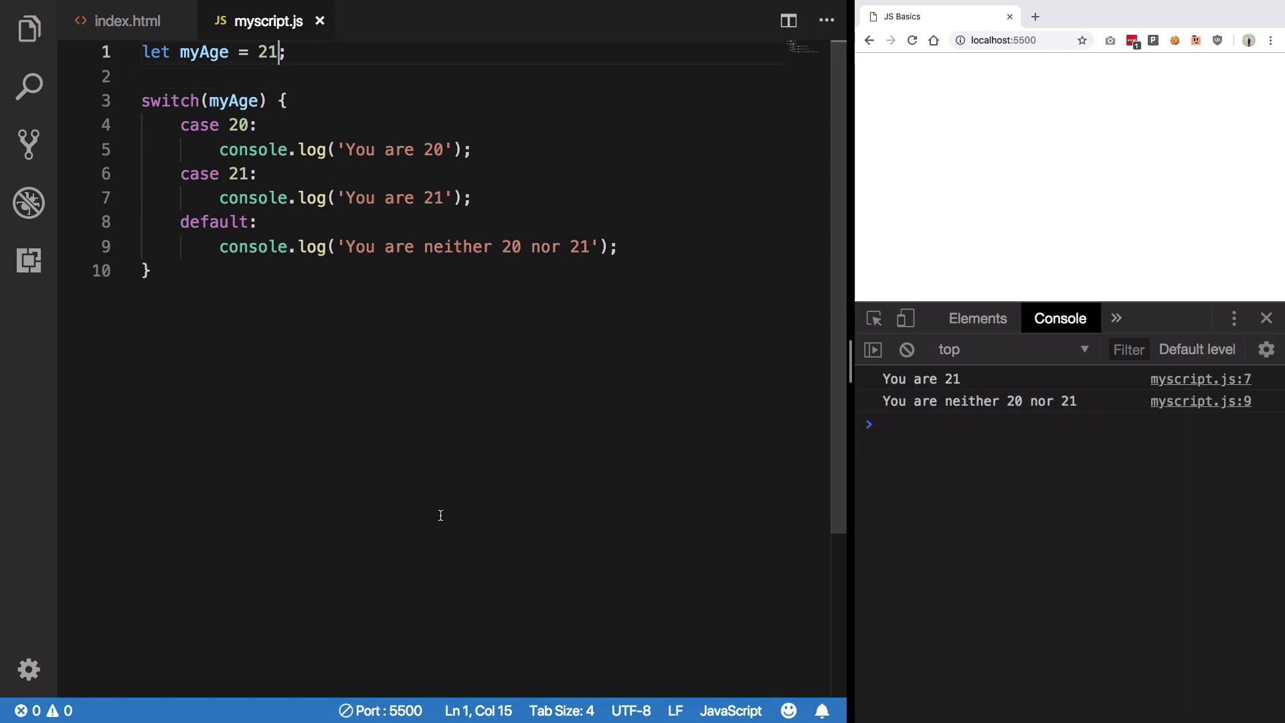
Step: Swap the cases so case 21 ('You are 21') comes before case 20 ('You are 20')
{"action": "left_click", "coordinate": [923, 424]}
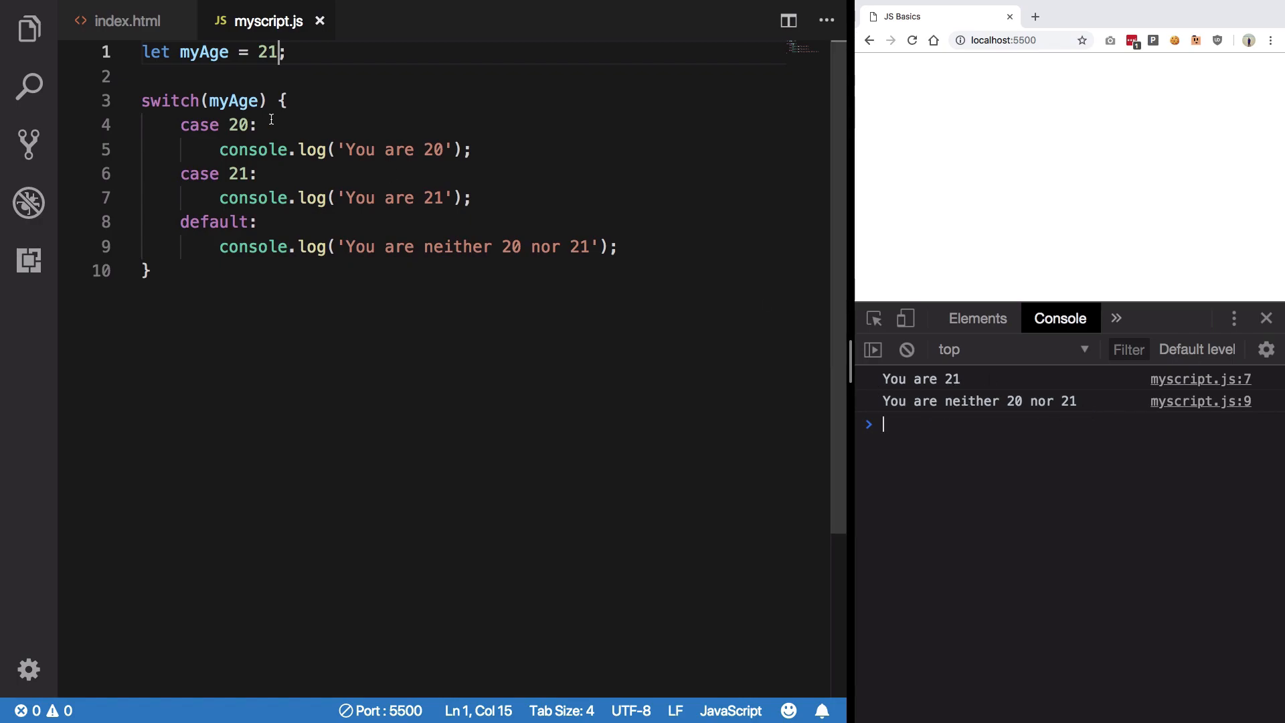
{"action": "left_click", "coordinate": [256, 124]}
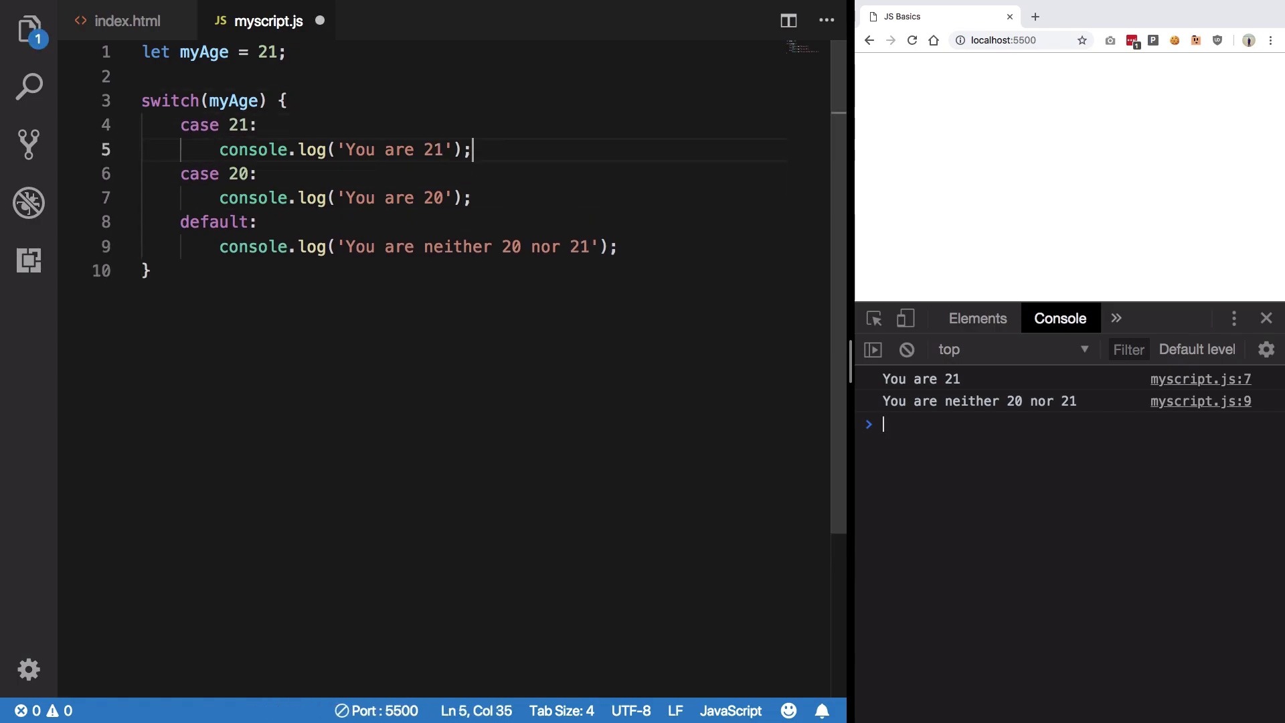
Step: Save, then highlight myAge, the value 21 and its console.log to explain matching
{"action": "key", "text": "ctrl+s"}
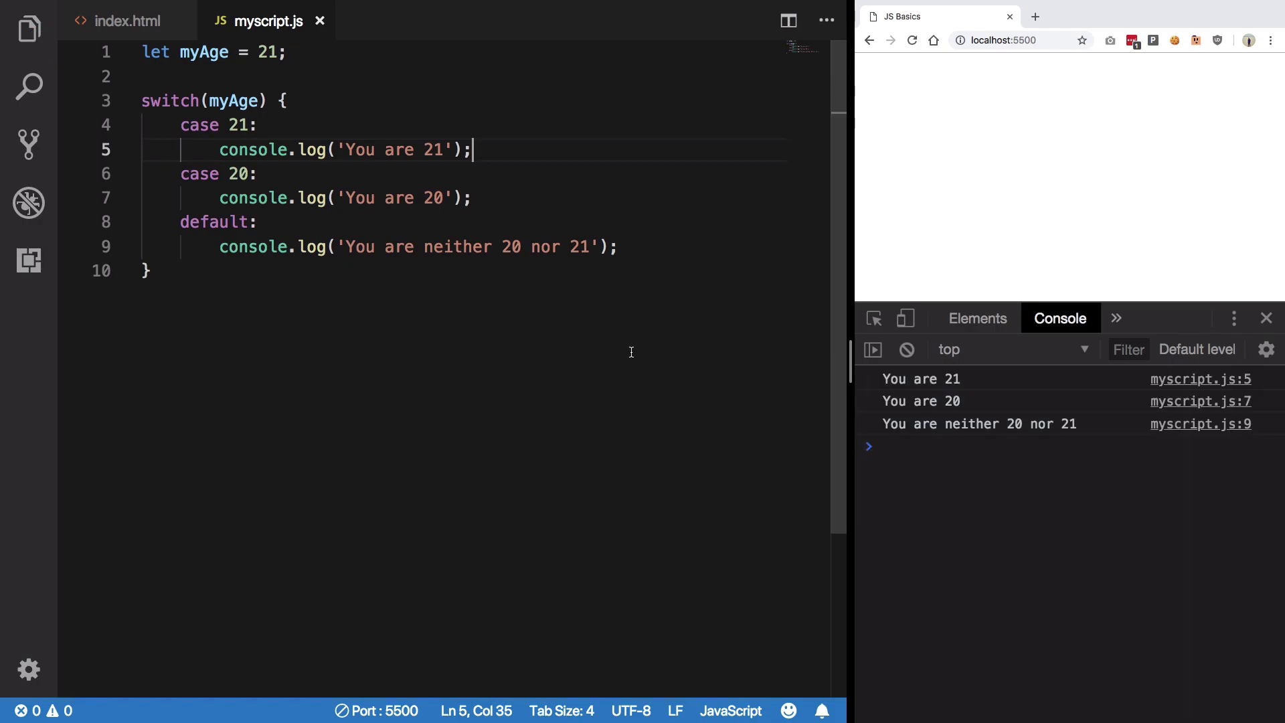
{"action": "mouse_move", "coordinate": [756, 373]}
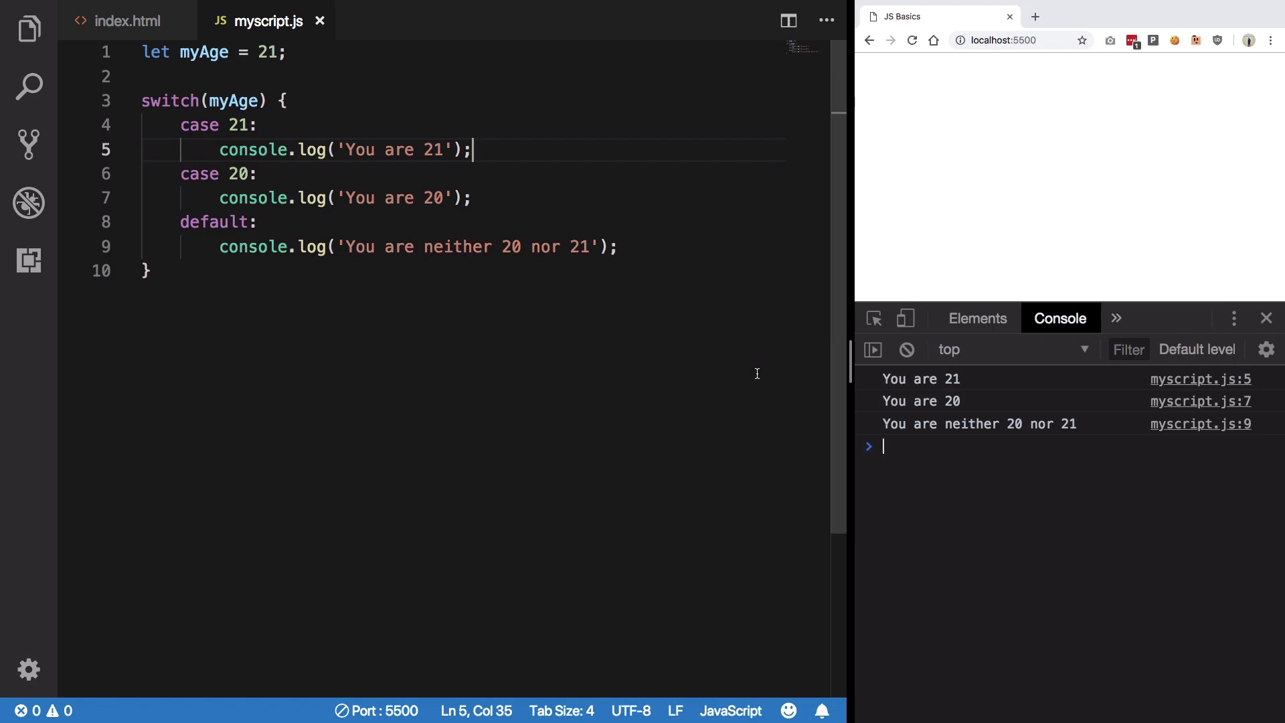
{"action": "double_click", "coordinate": [204, 52]}
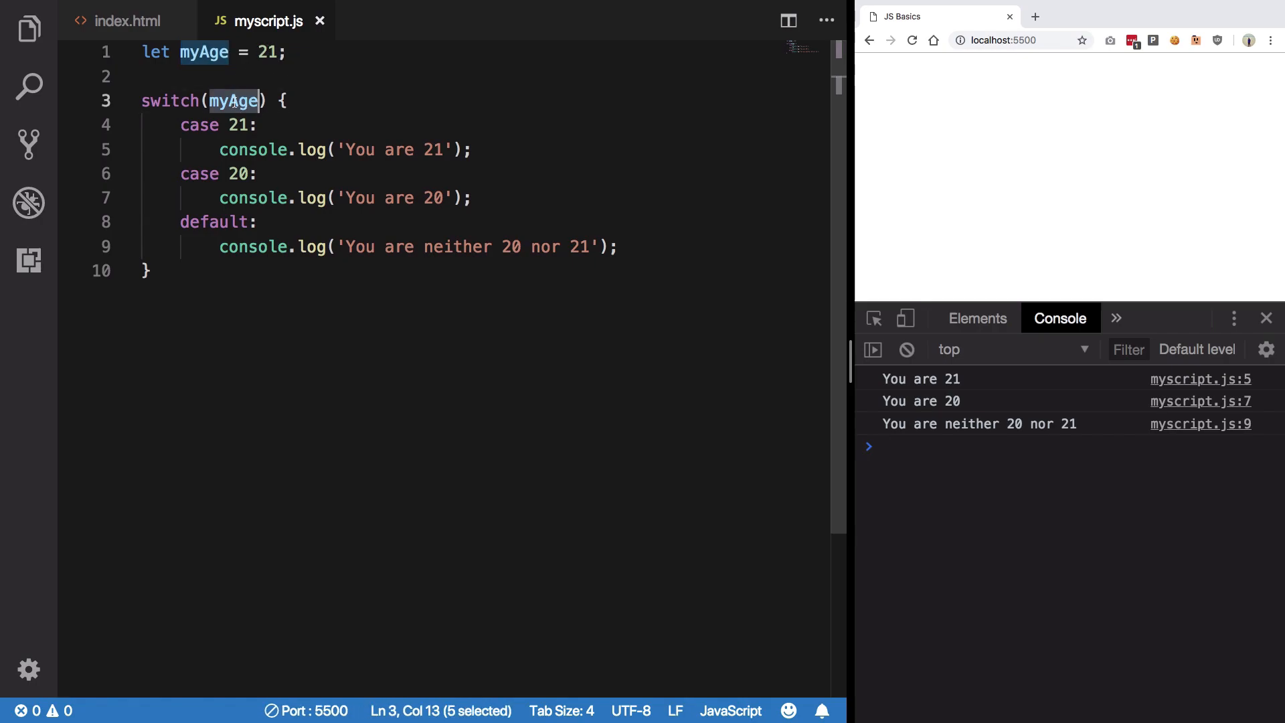
{"action": "double_click", "coordinate": [241, 125]}
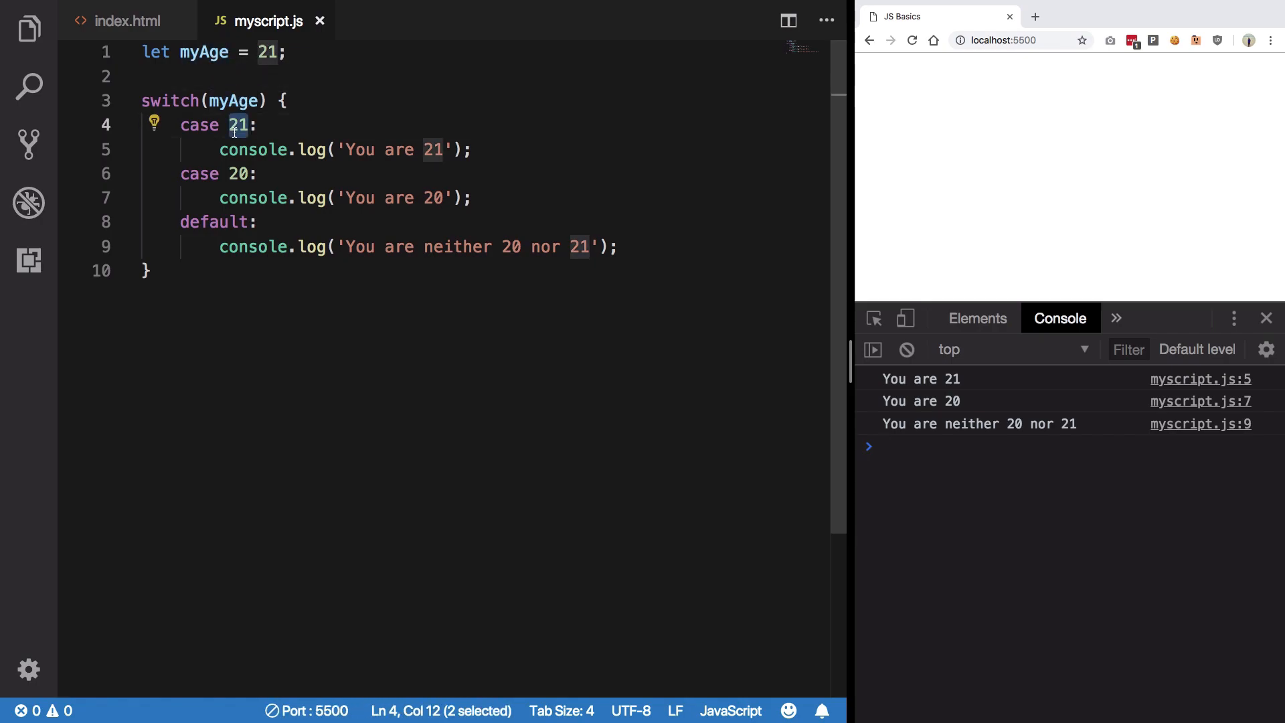
{"action": "left_click", "coordinate": [222, 150]}
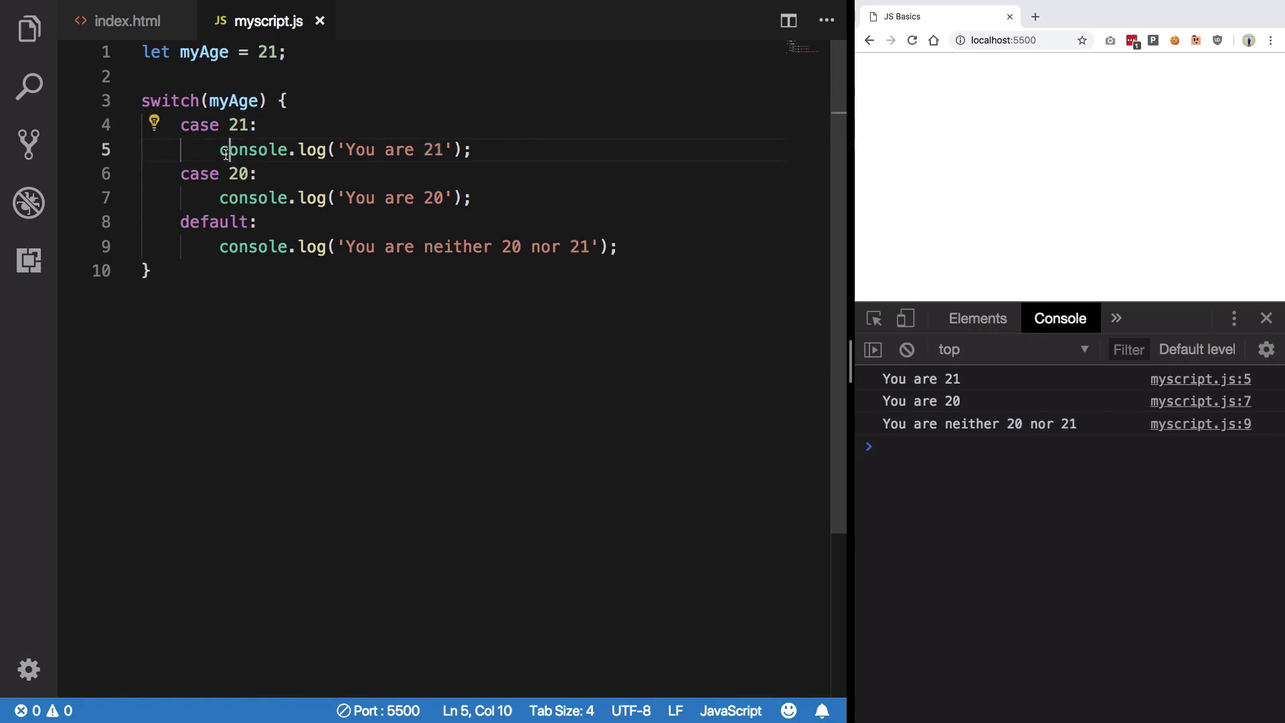
{"action": "left_click_drag", "start_coordinate": [219, 150], "coordinate": [471, 149]}
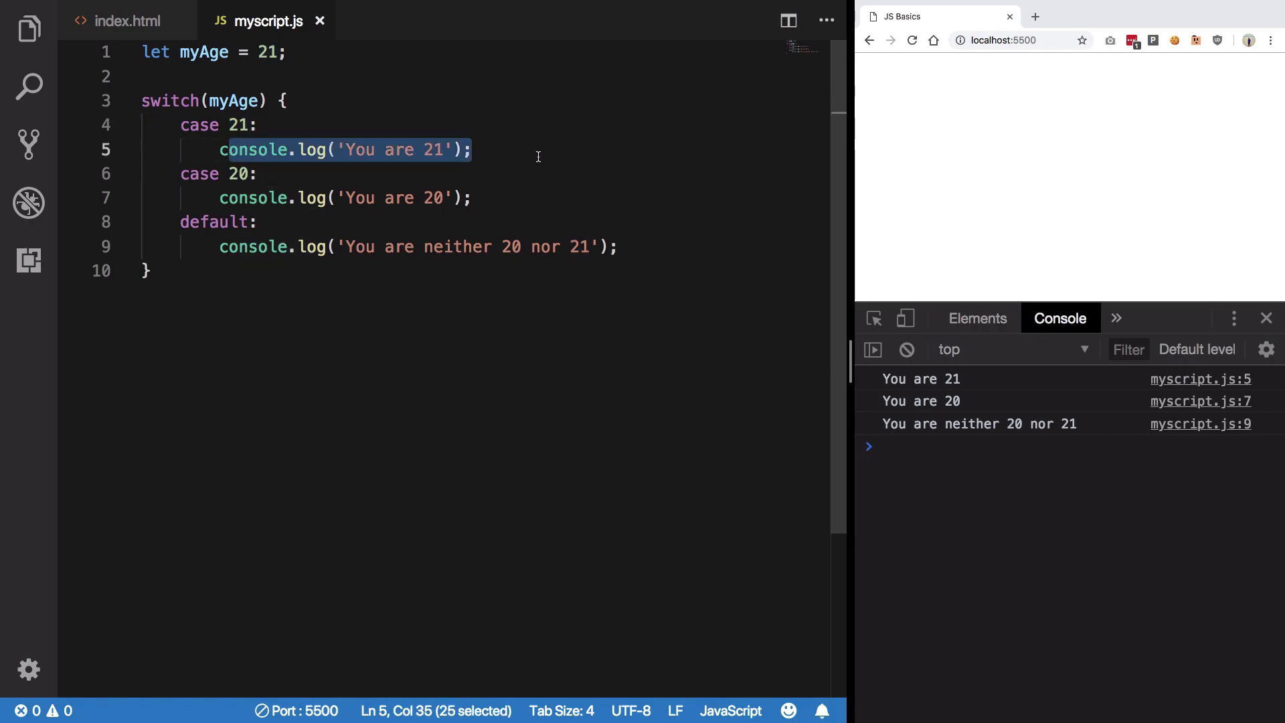
{"action": "left_click", "coordinate": [233, 101]}
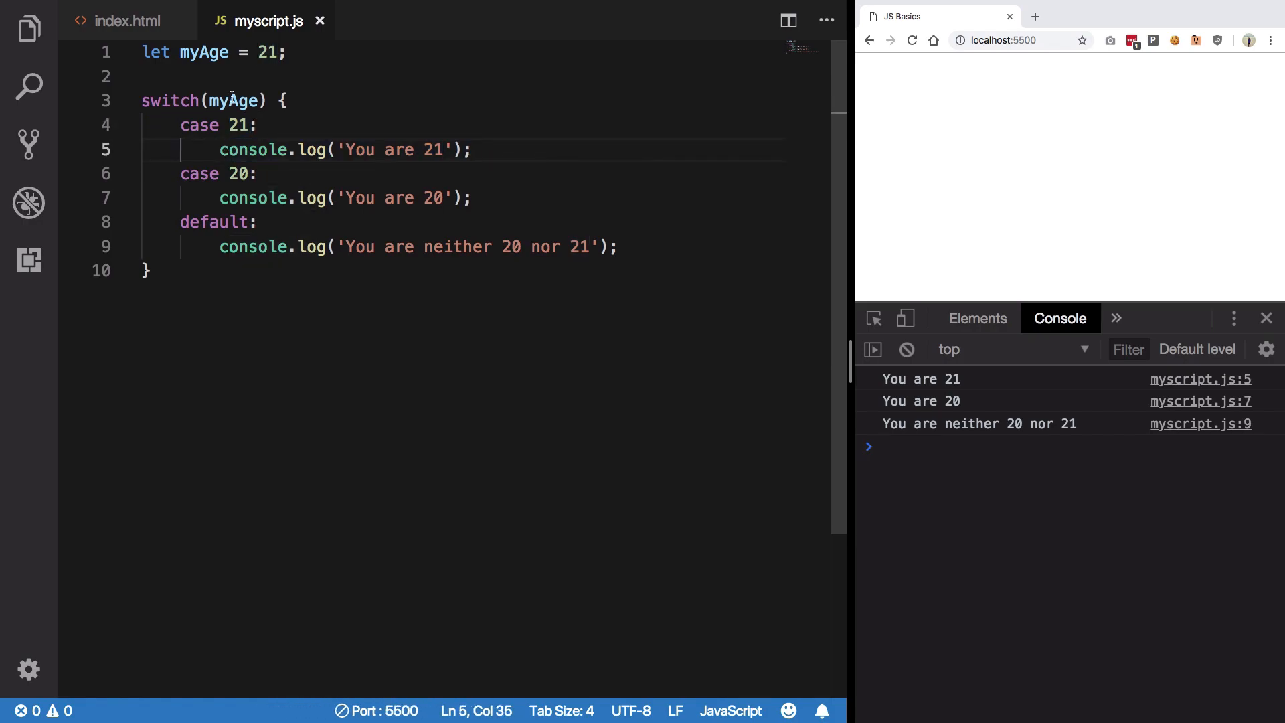
{"action": "mouse_move", "coordinate": [262, 247]}
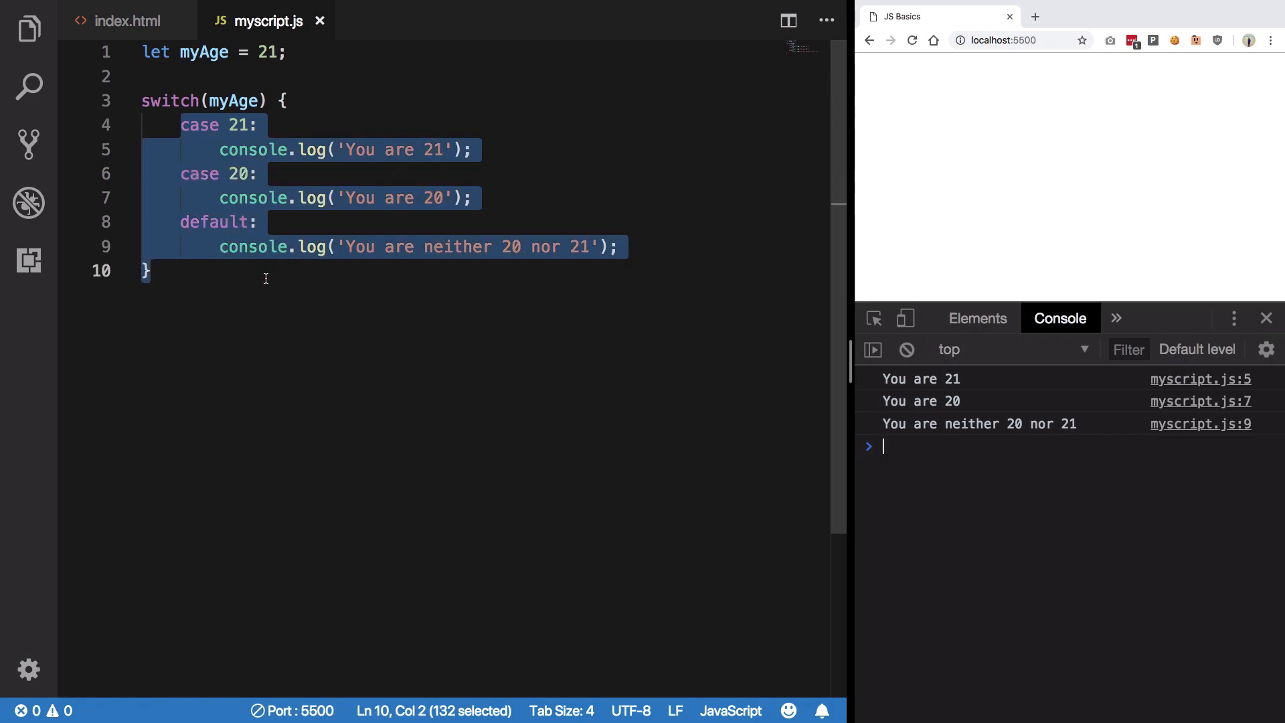
Step: Highlight the switch from case 21 through default to explain fall-through
{"action": "left_click", "coordinate": [263, 223]}
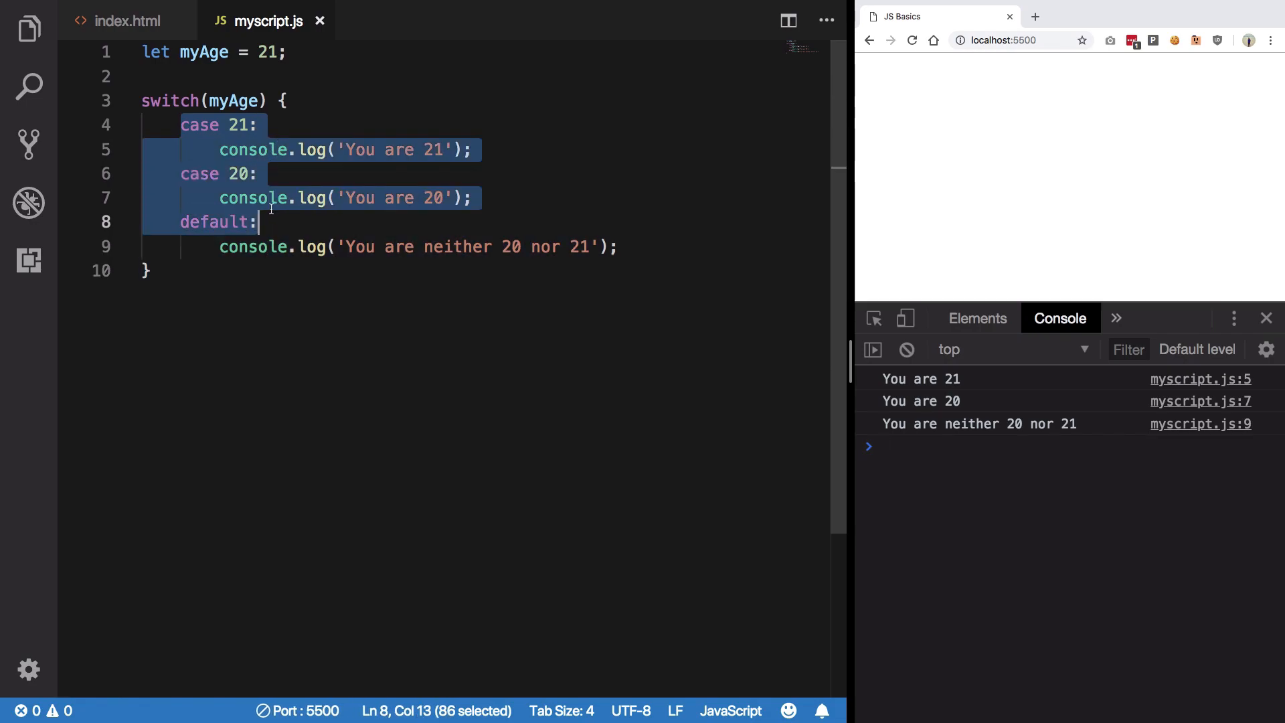
{"action": "left_click", "coordinate": [324, 222]}
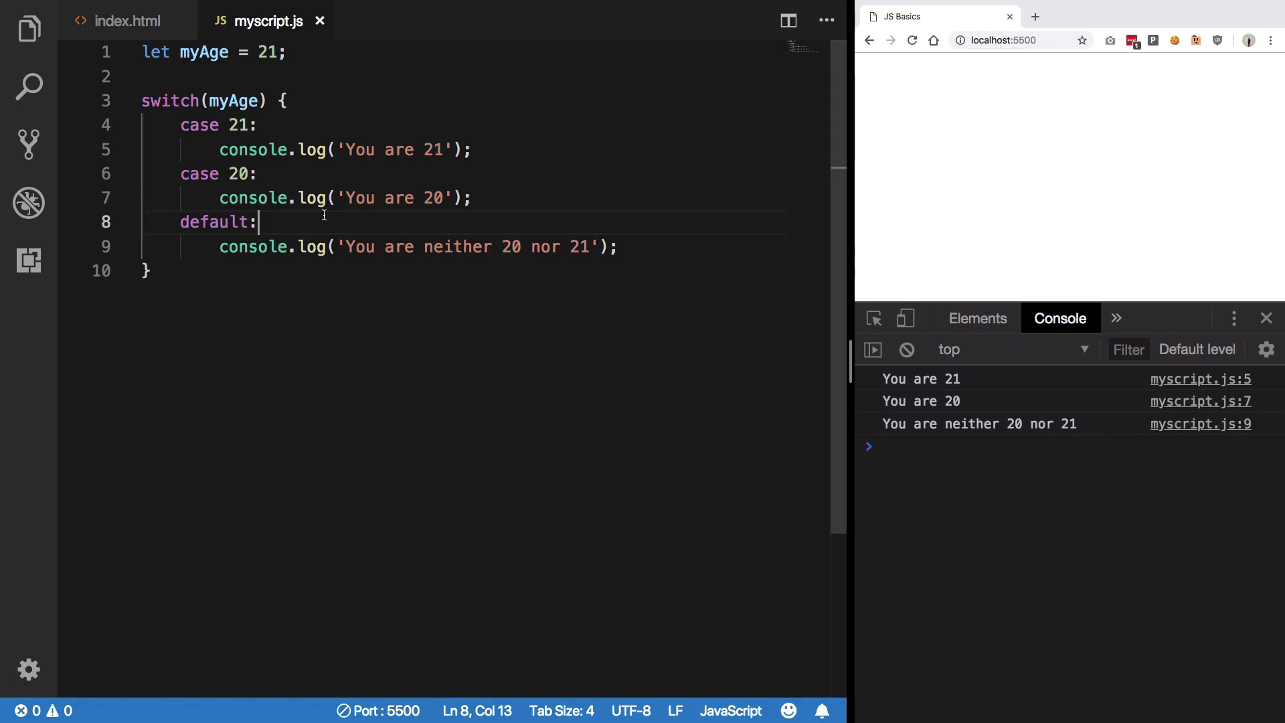
{"action": "left_click", "coordinate": [288, 101]}
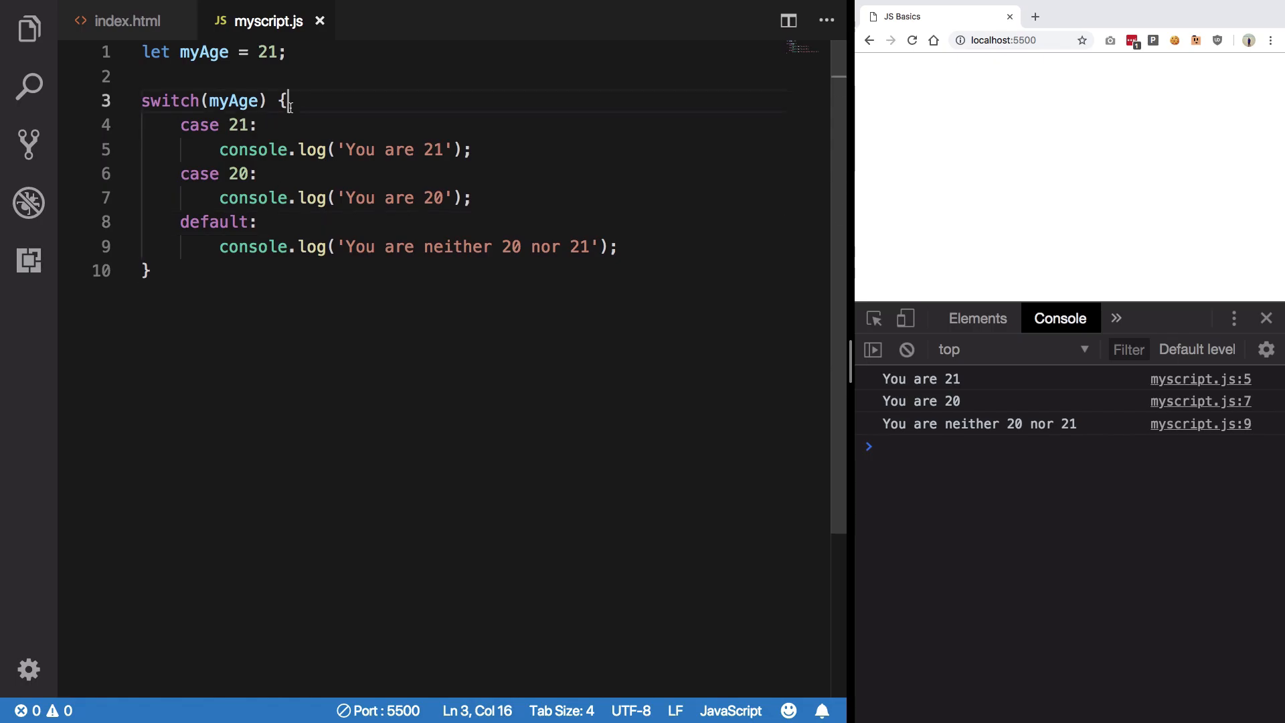
Step: Stack empty case labels 16 through 20 above case 21's 'You are 21' log
{"action": "type", "text": "case 16:"}
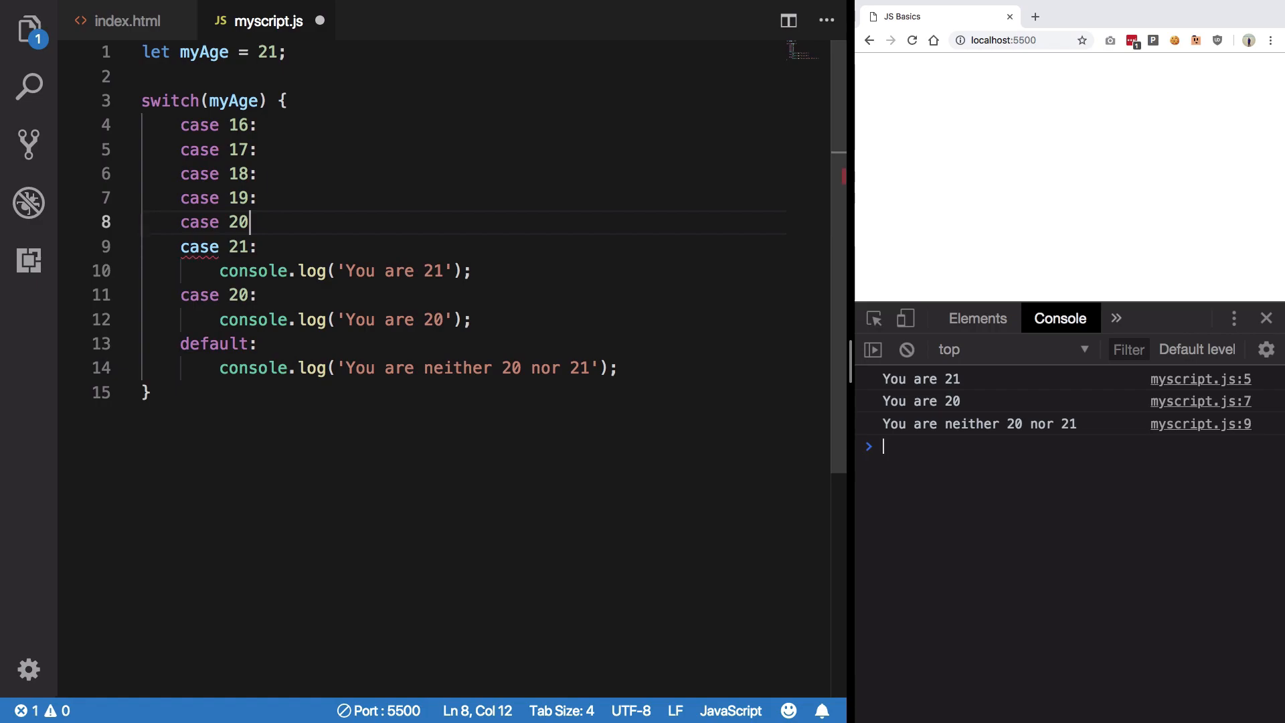
{"action": "type", "text": ":"}
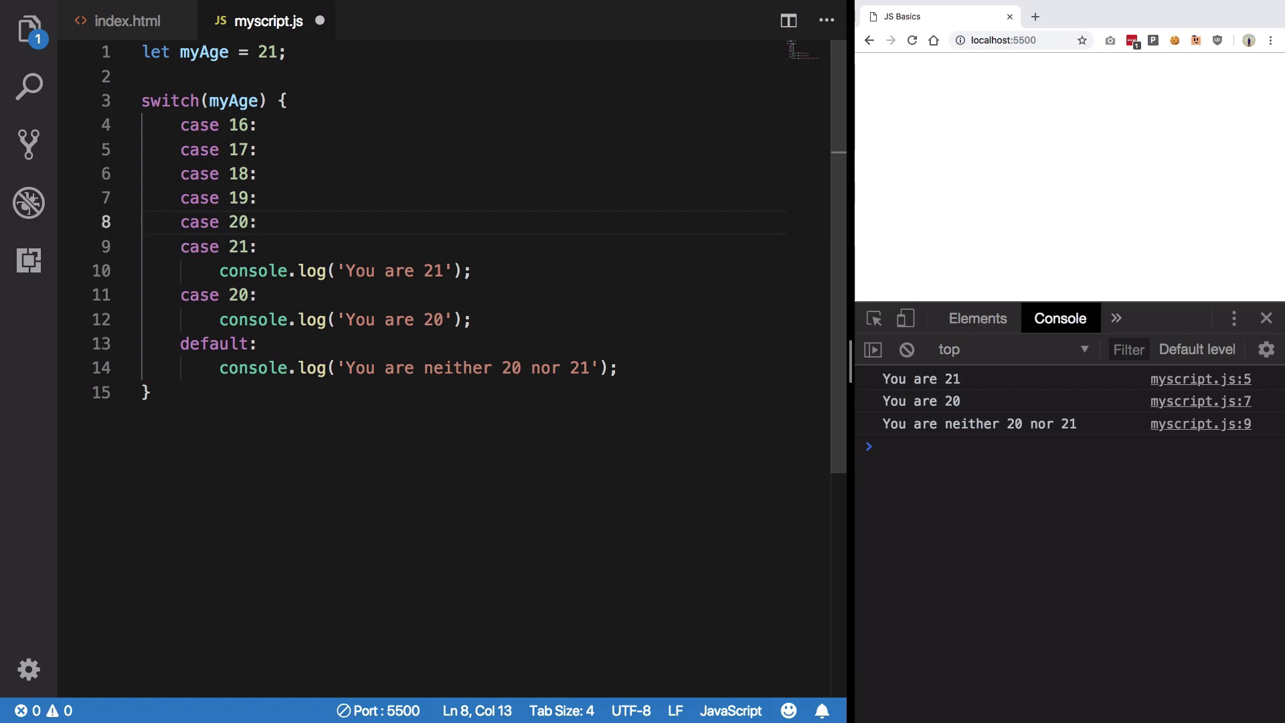
{"action": "left_click", "coordinate": [238, 150]}
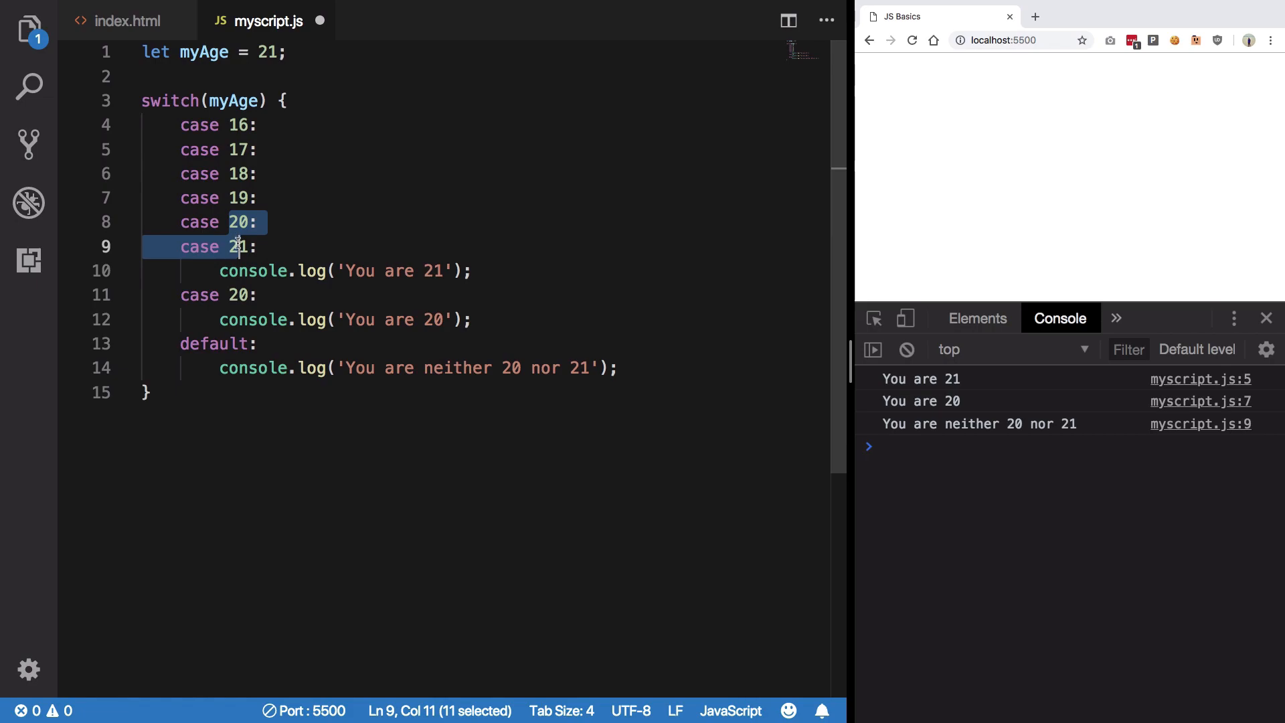
{"action": "left_click", "coordinate": [492, 270]}
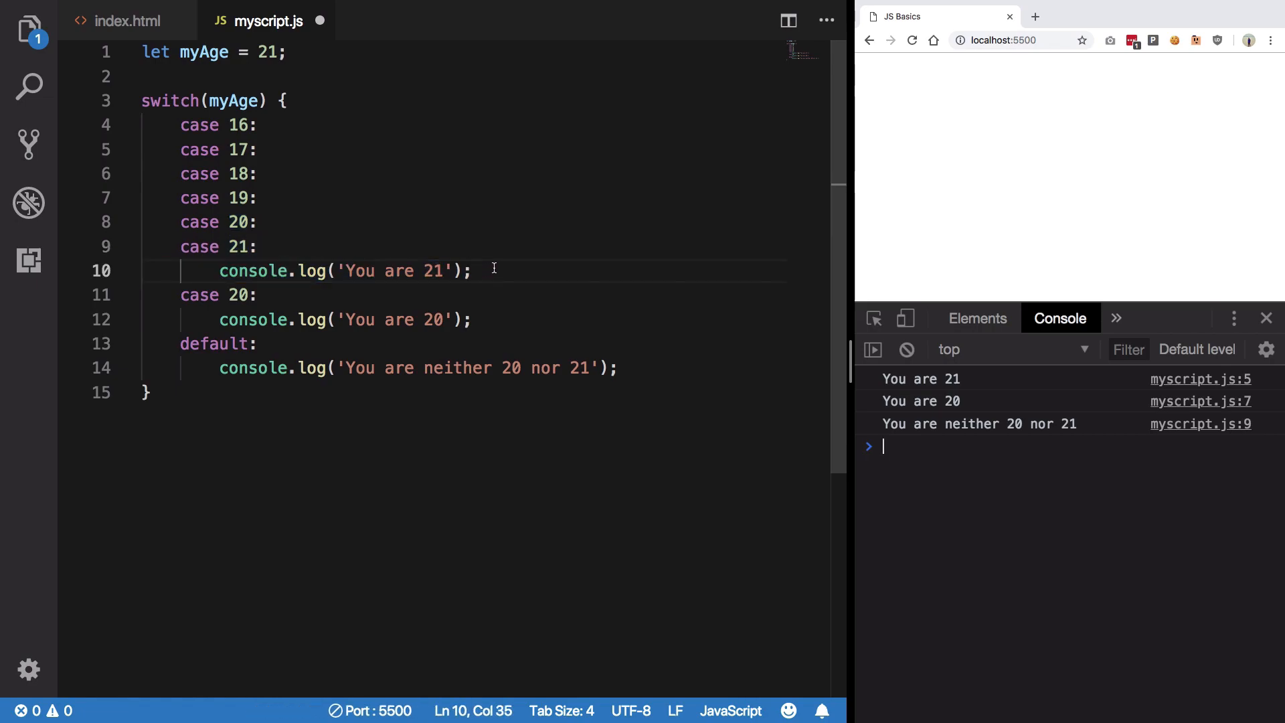
{"action": "mouse_move", "coordinate": [678, 445]}
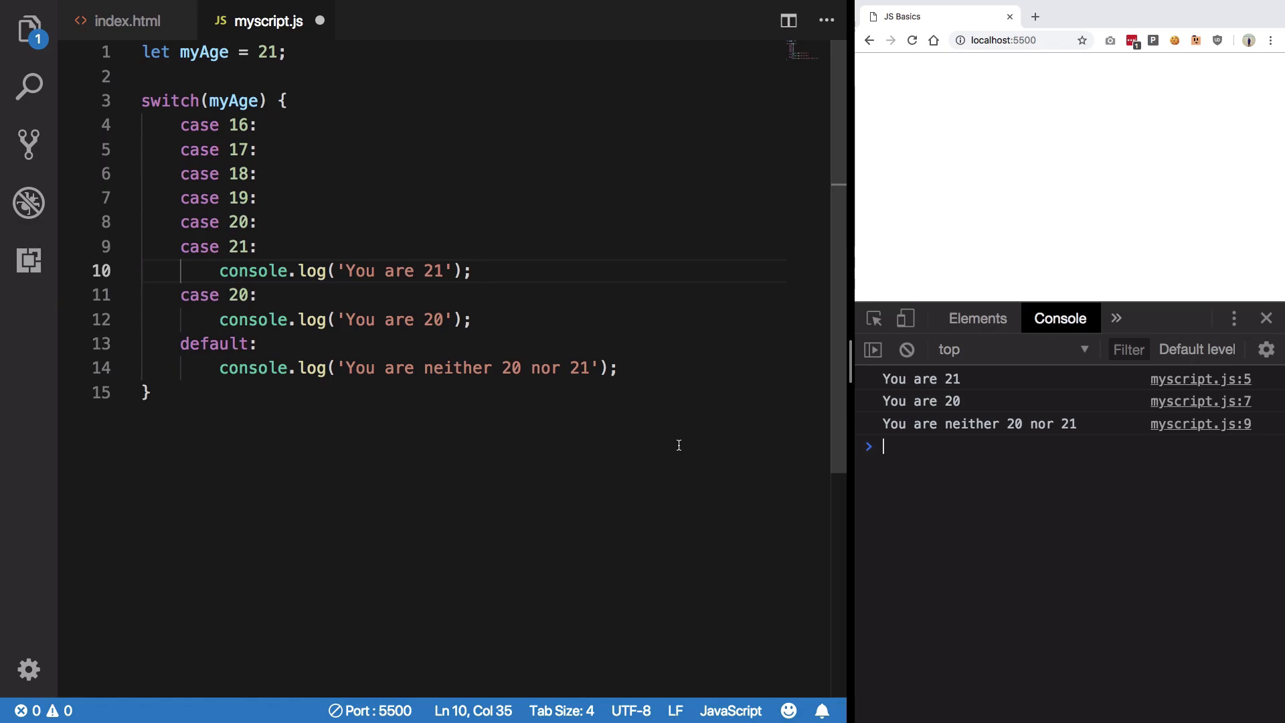
Step: Add break; after the case 21 and case 20 logs, then save
{"action": "type", "text": "break"}
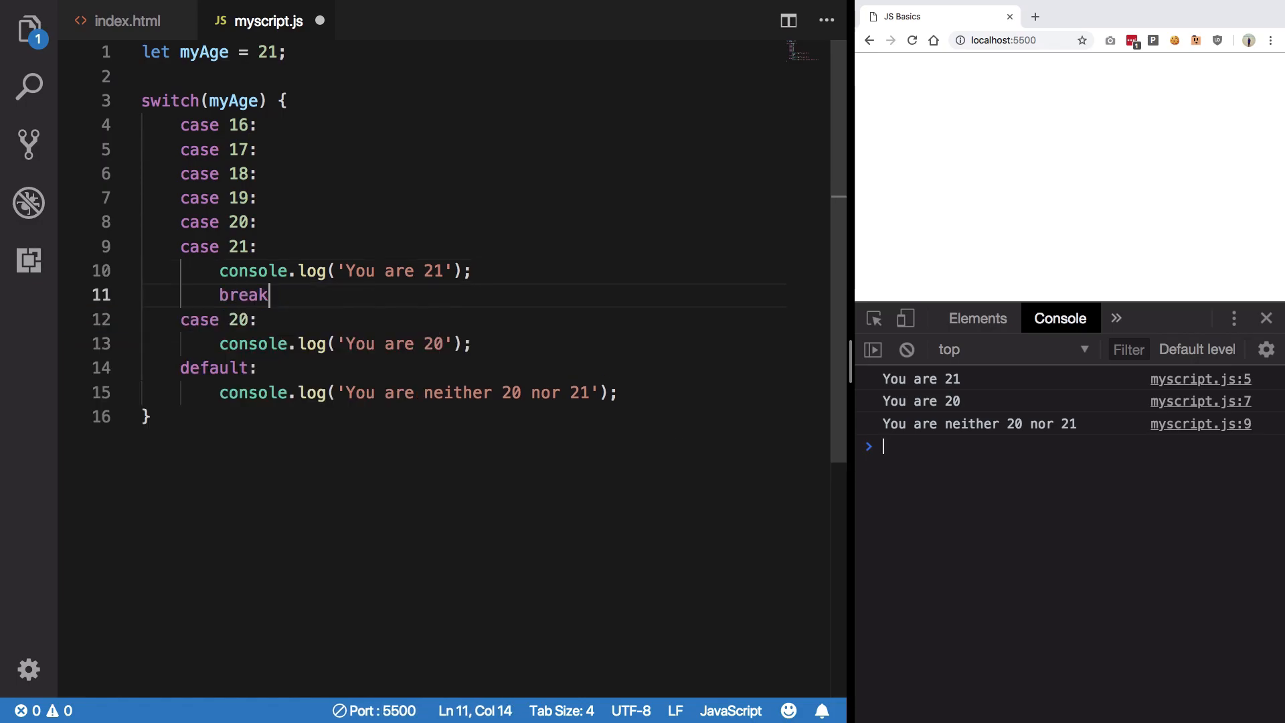
{"action": "type", "text": ";"}
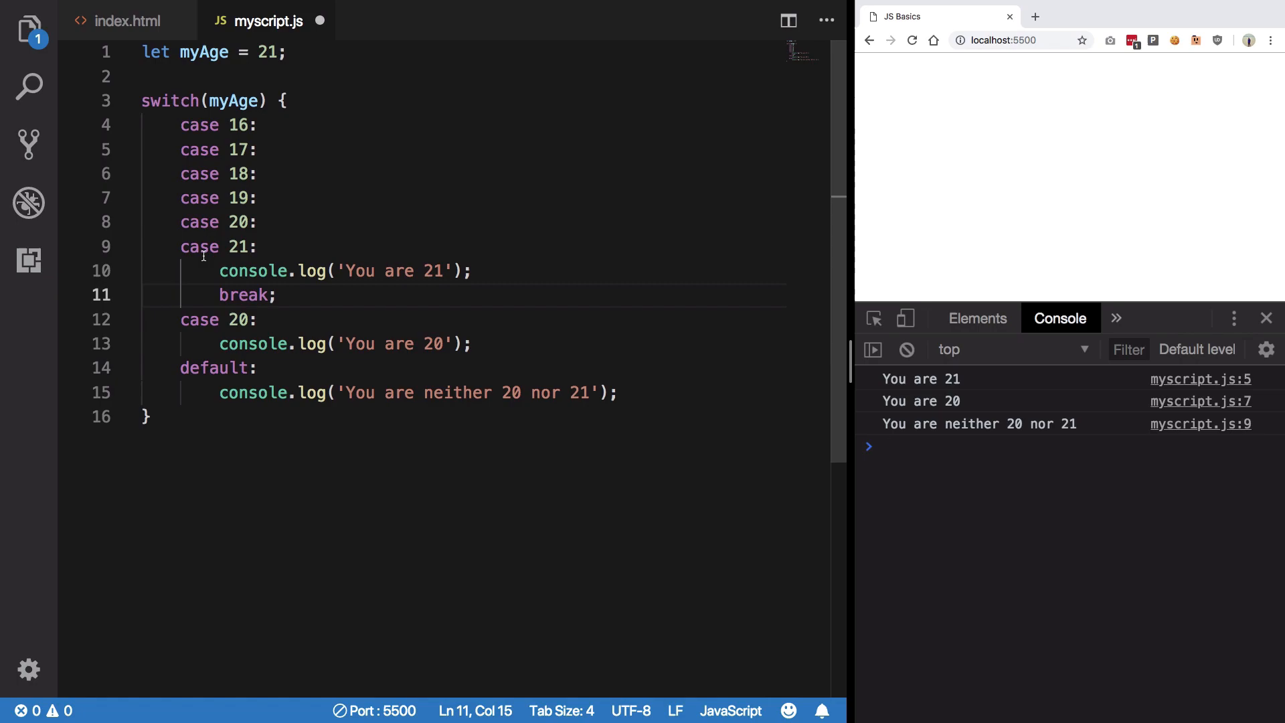
{"action": "left_click", "coordinate": [219, 295]}
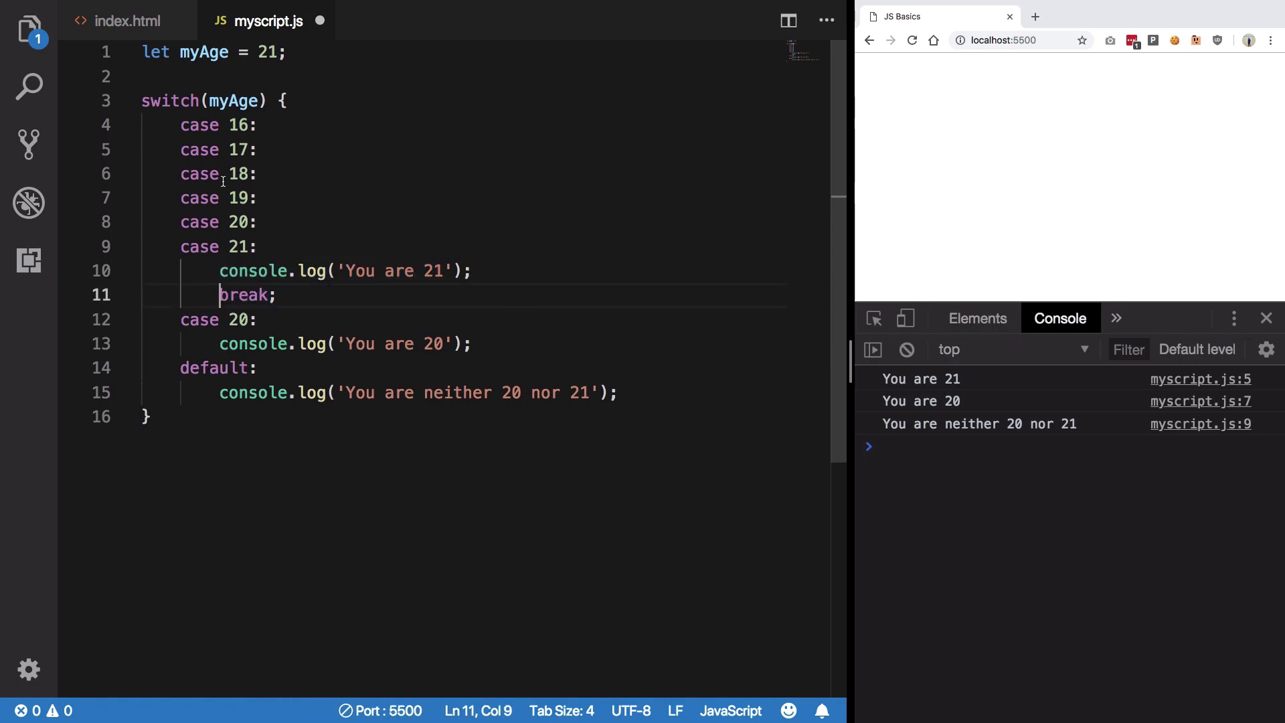
{"action": "key", "text": "Enter"}
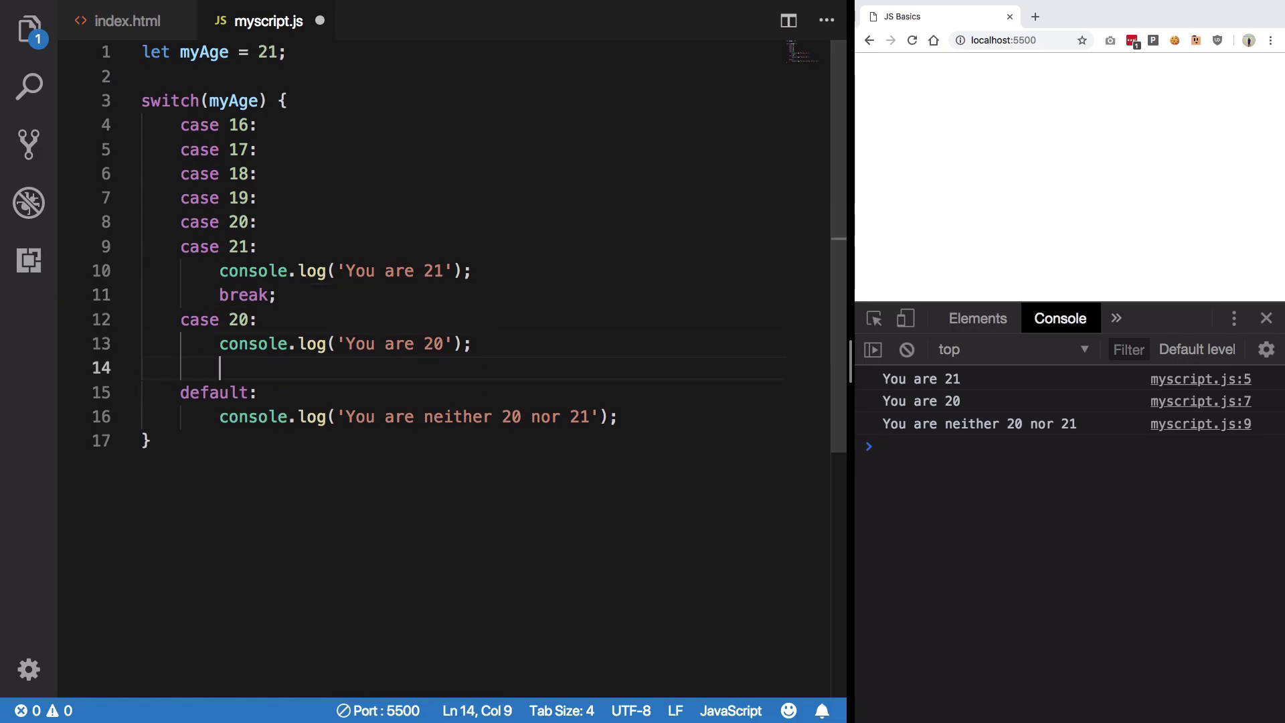
{"action": "type", "text": "break;"}
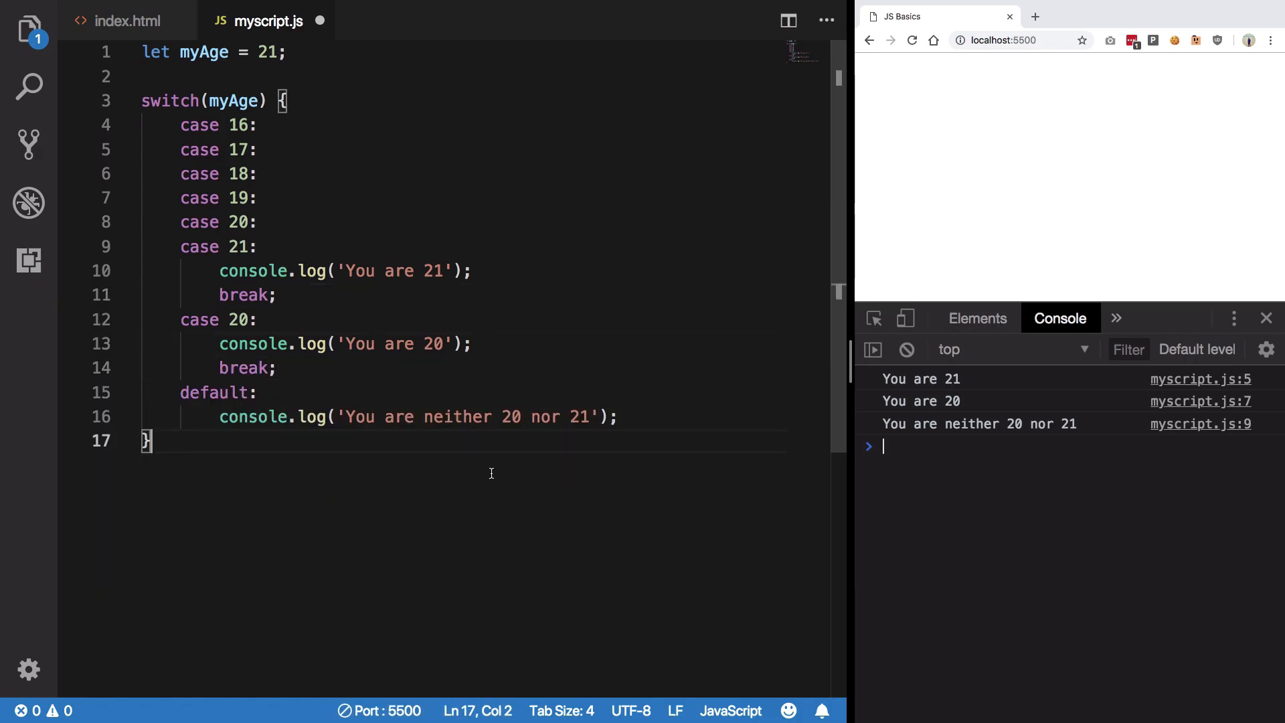
{"action": "key", "text": "ctrl+s"}
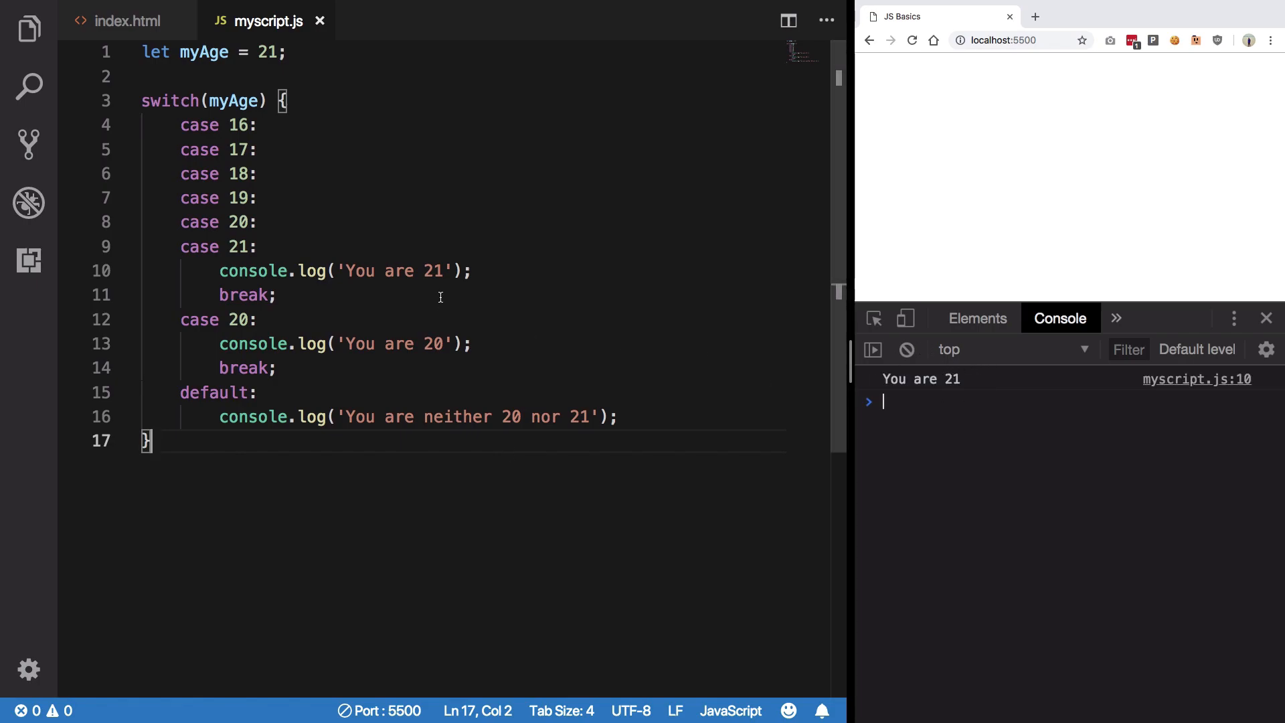
{"action": "mouse_move", "coordinate": [346, 510]}
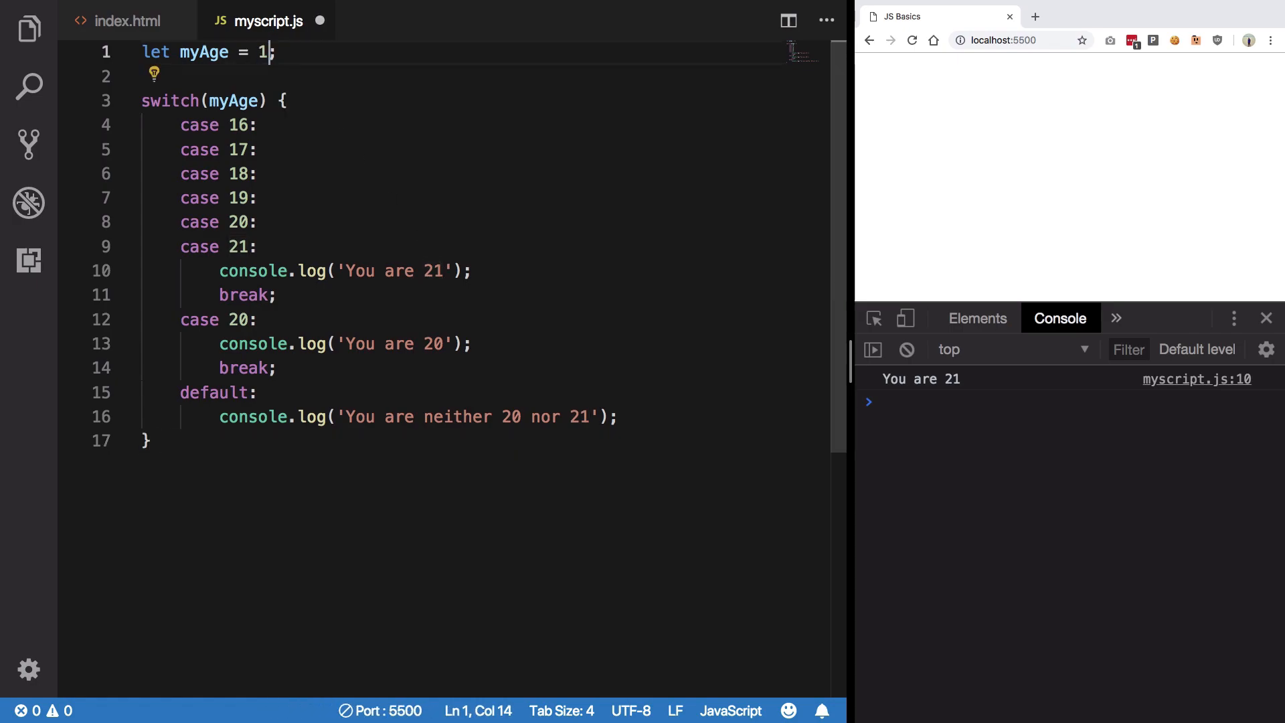
Step: Set myAge to 18, reword the first log to 'You are less than 22', and select case 18
{"action": "type", "text": "6"}
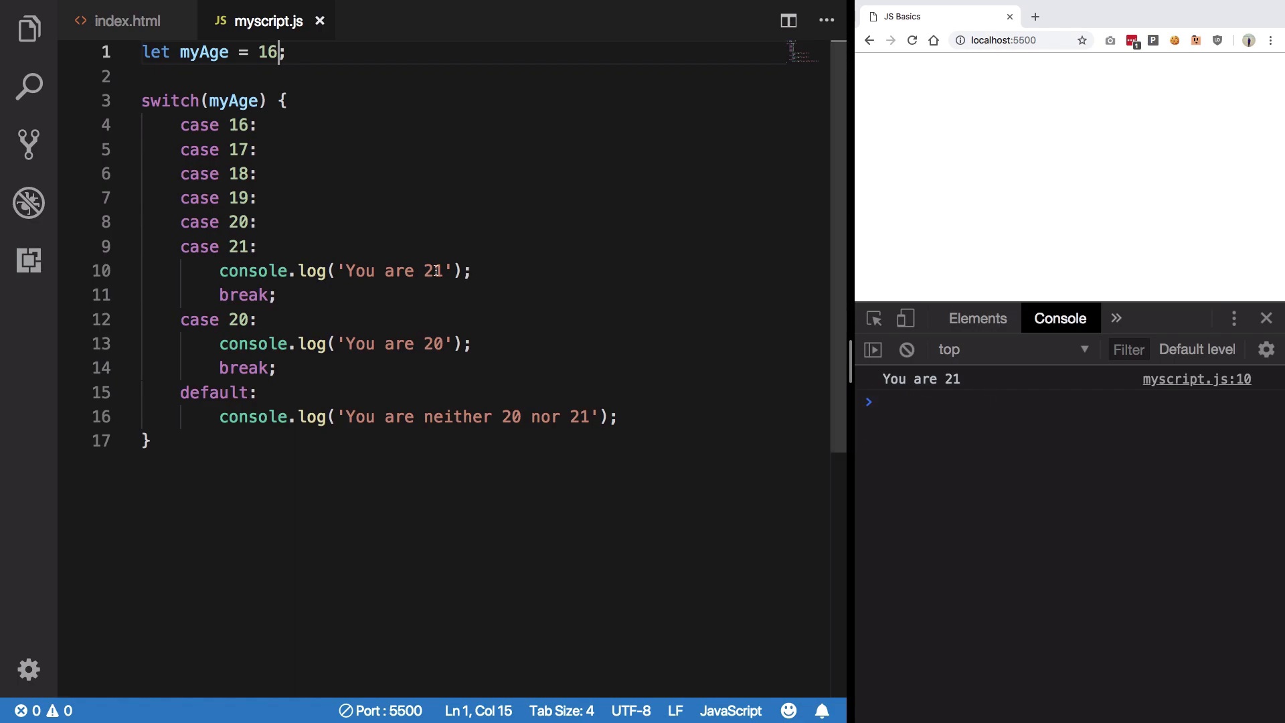
{"action": "double_click", "coordinate": [434, 271]}
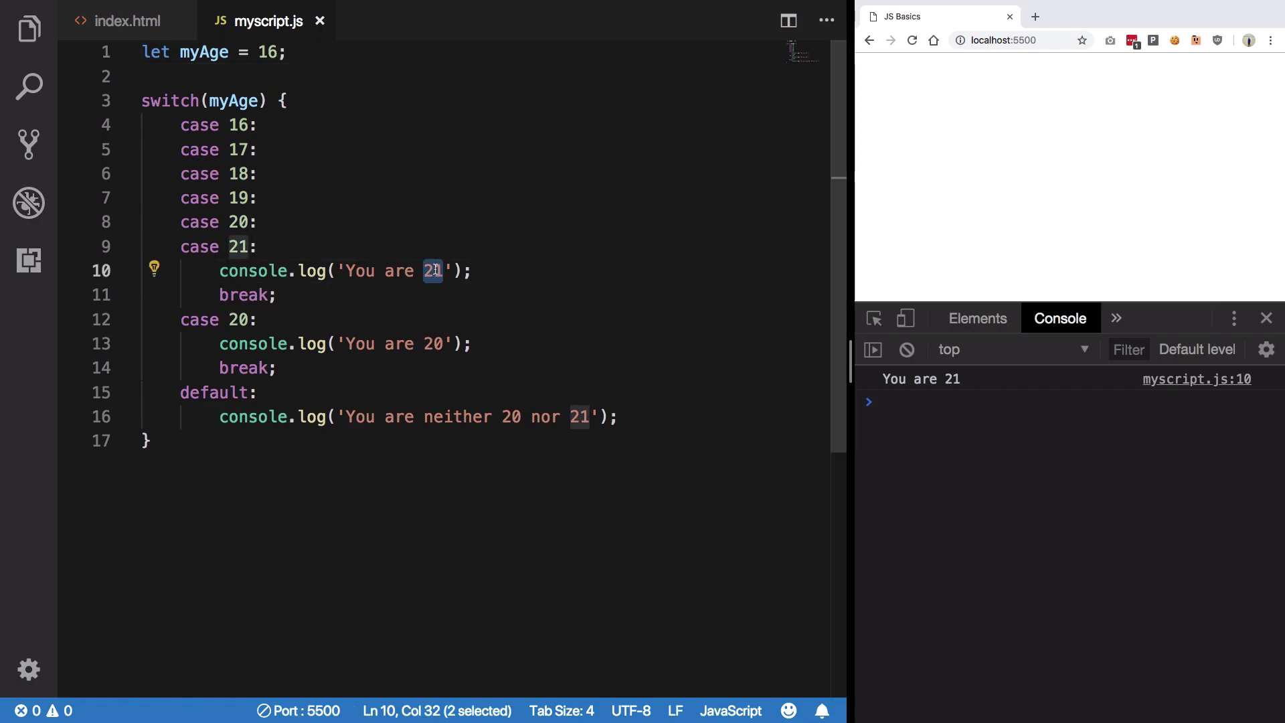
{"action": "type", "text": "less than 22"}
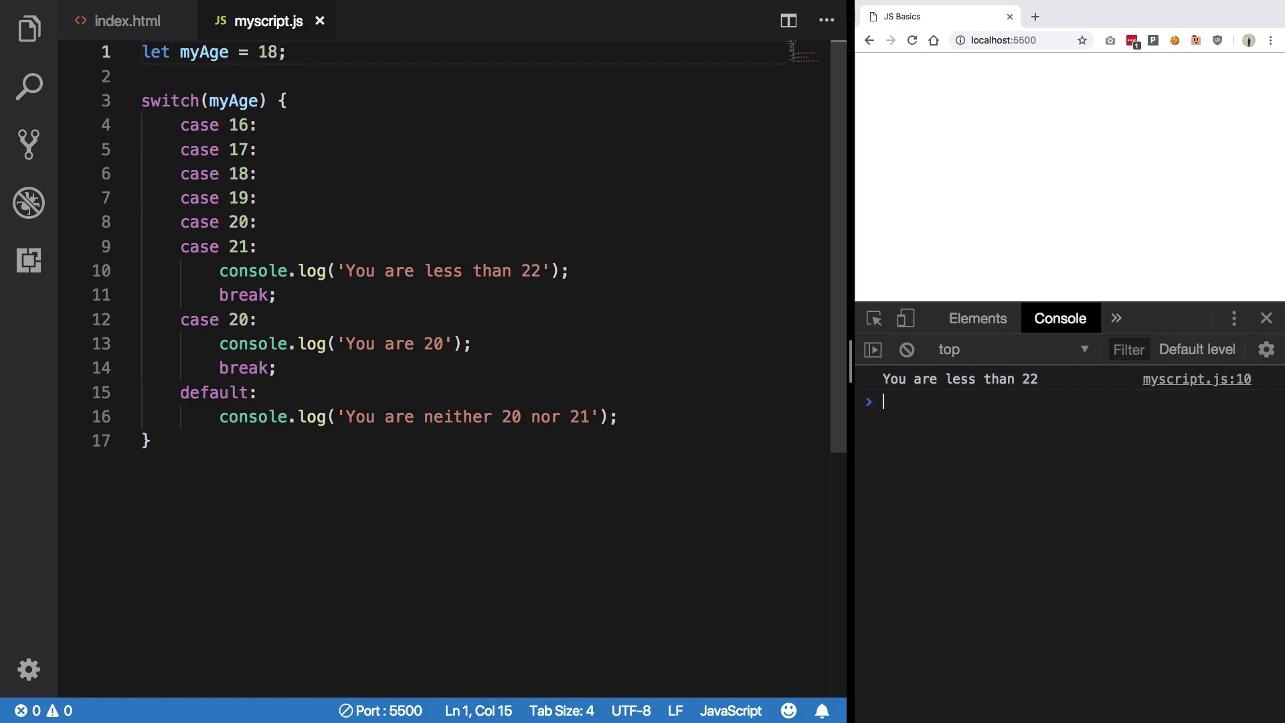
{"action": "left_click", "coordinate": [238, 174]}
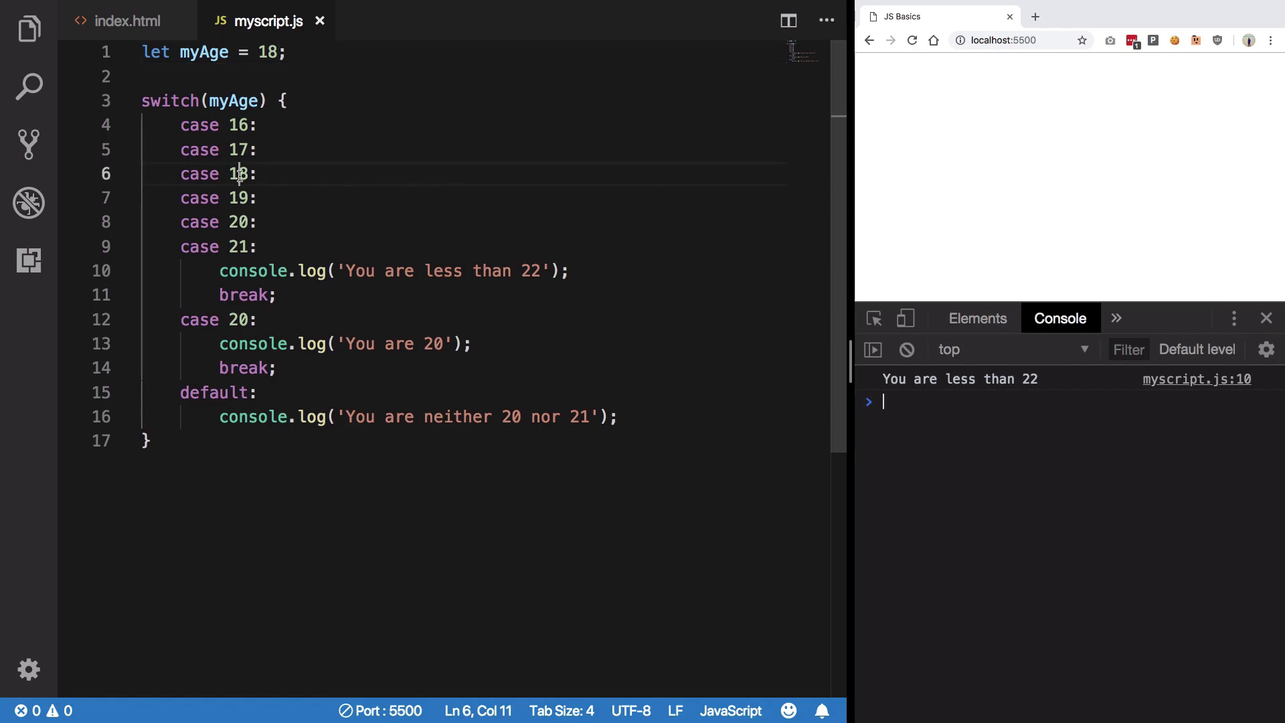
{"action": "double_click", "coordinate": [238, 174]}
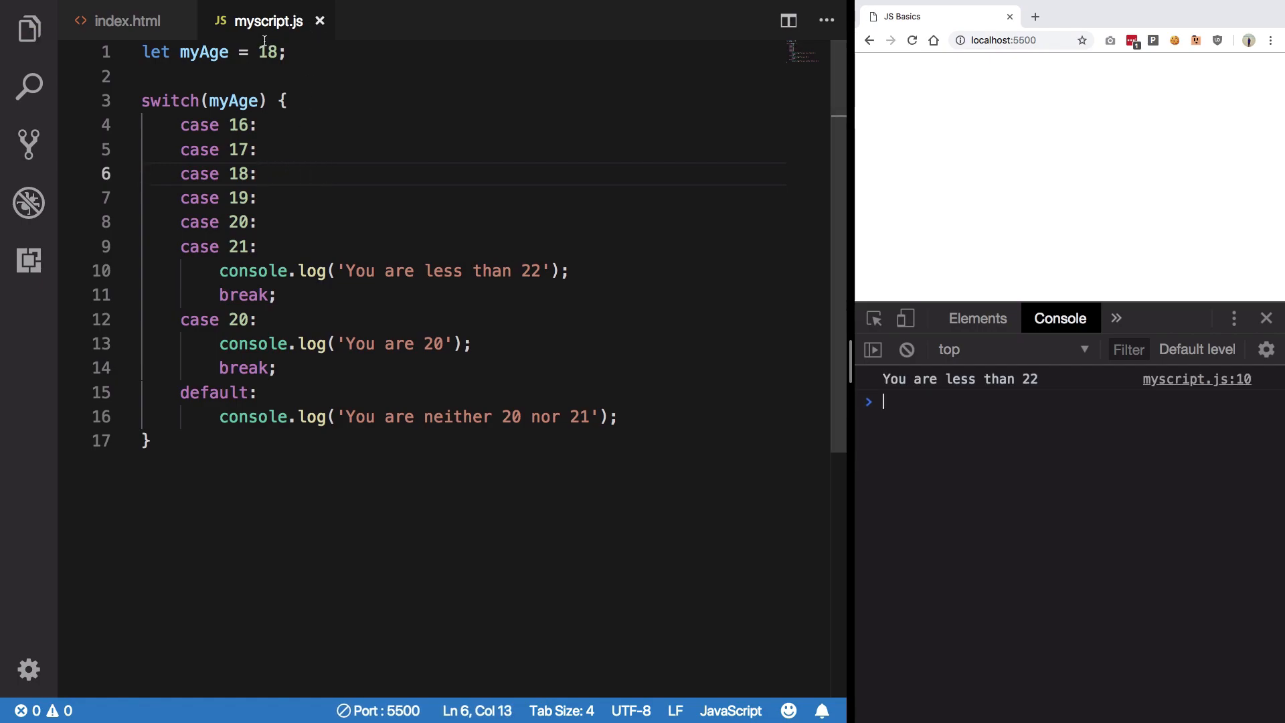
Step: Set myAge to the string "sdsd", point out the default block, and select the case 18 label
{"action": "type", "text": "\"sd\""}
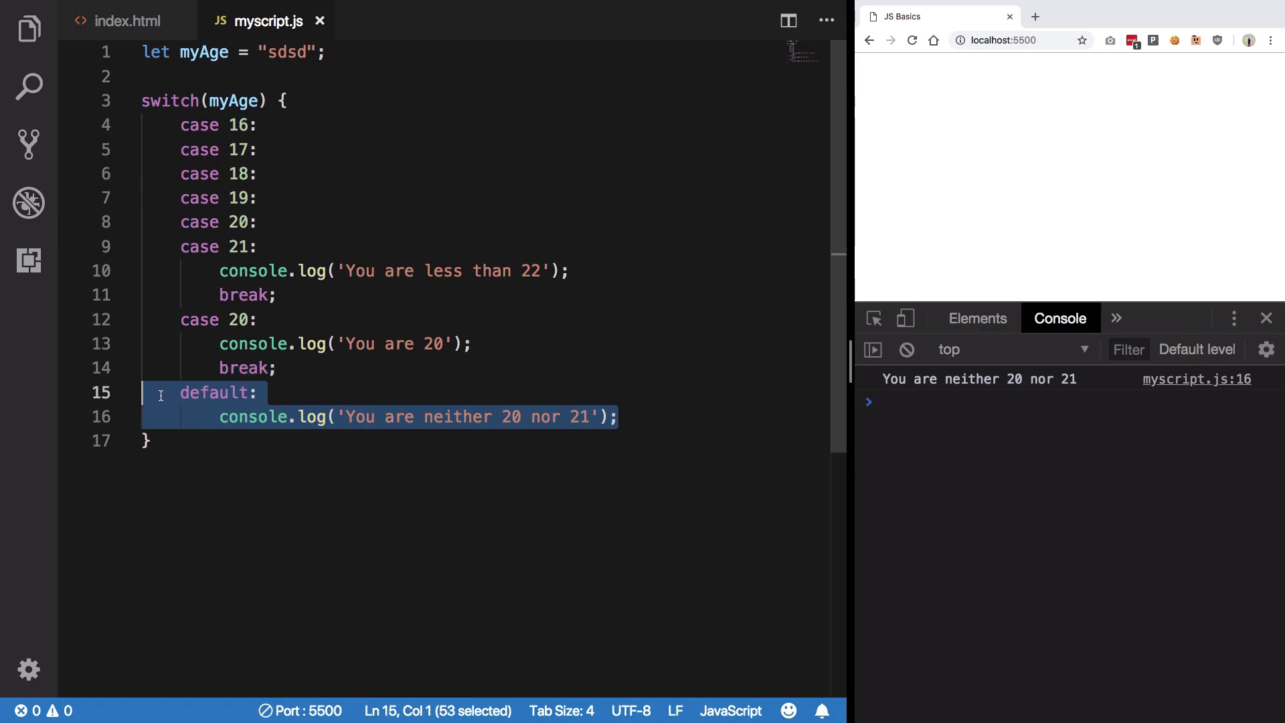
{"action": "left_click", "coordinate": [182, 393]}
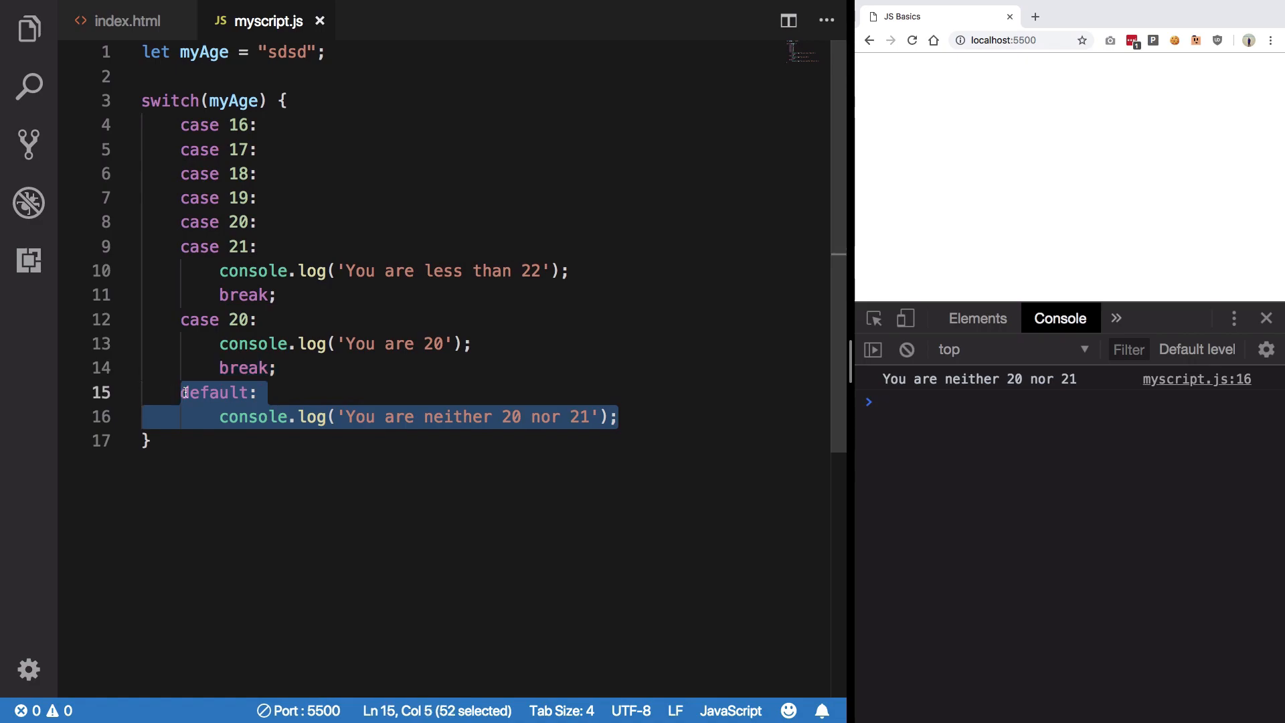
{"action": "left_click", "coordinate": [527, 452]}
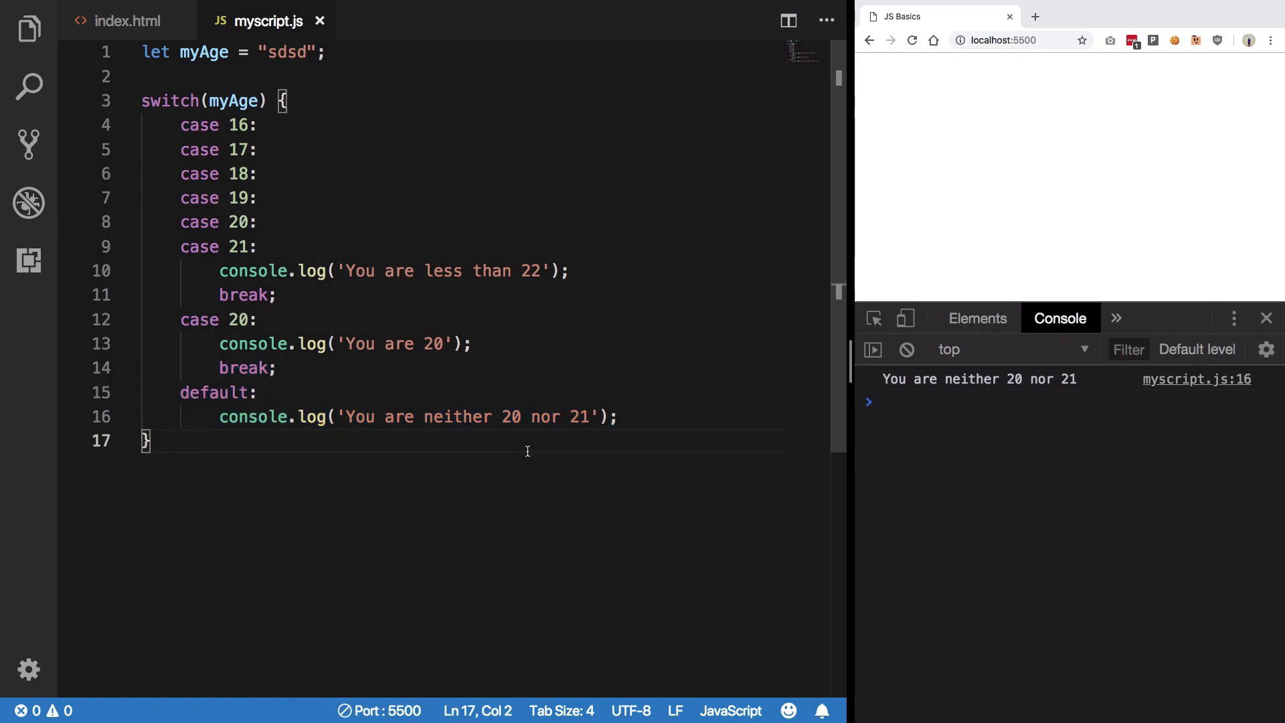
{"action": "left_click", "coordinate": [180, 392]}
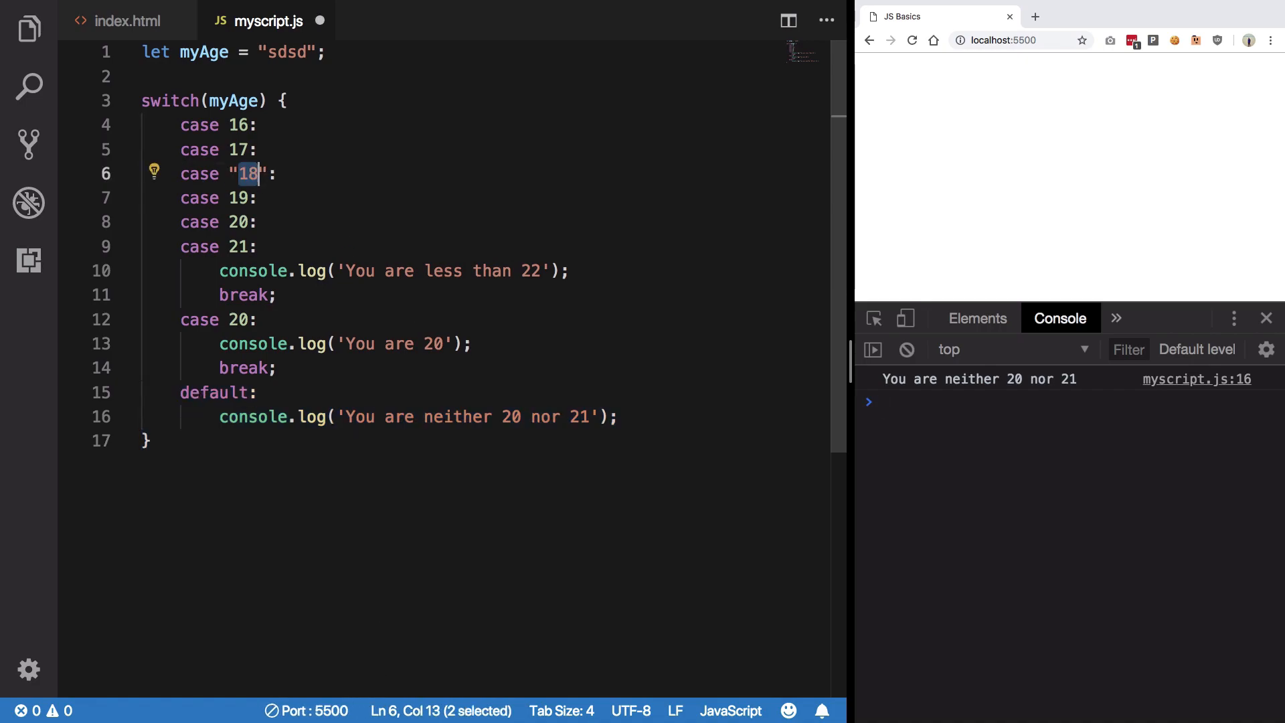
Step: Replace the temporary quoted case label with plain 18 and save
{"action": "type", "text": "dsfsdf"}
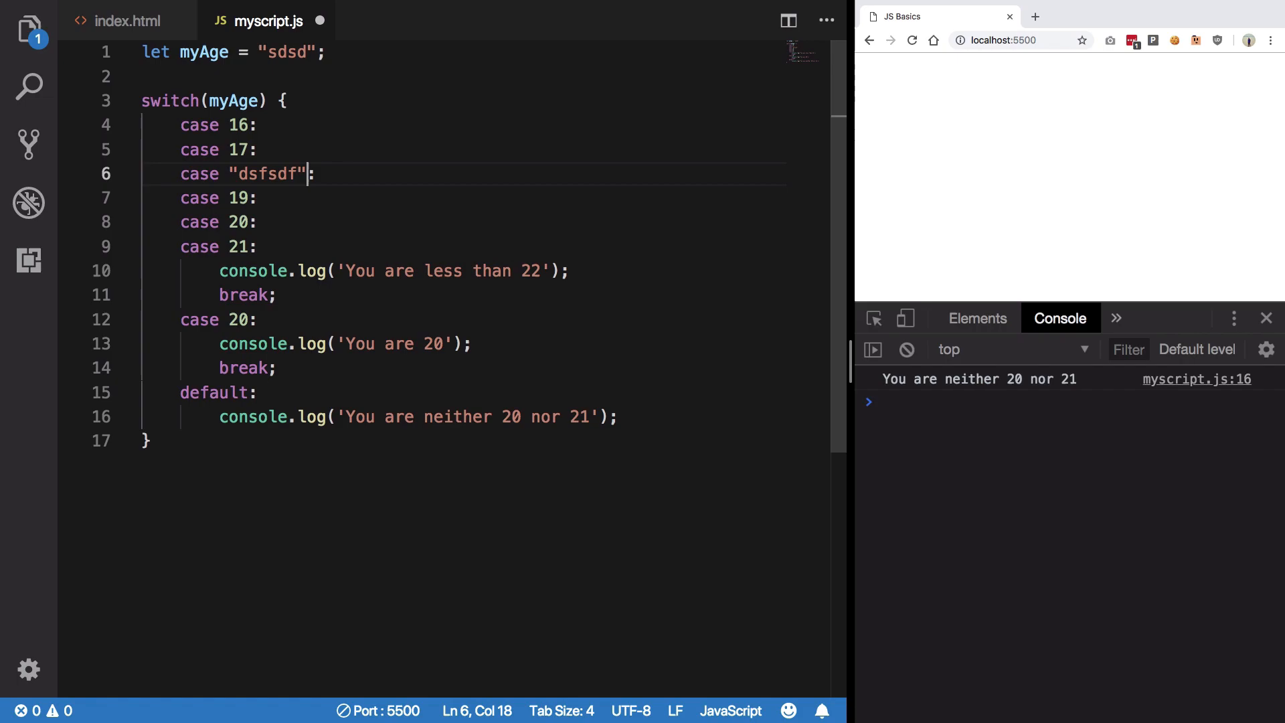
{"action": "double_click", "coordinate": [270, 174]}
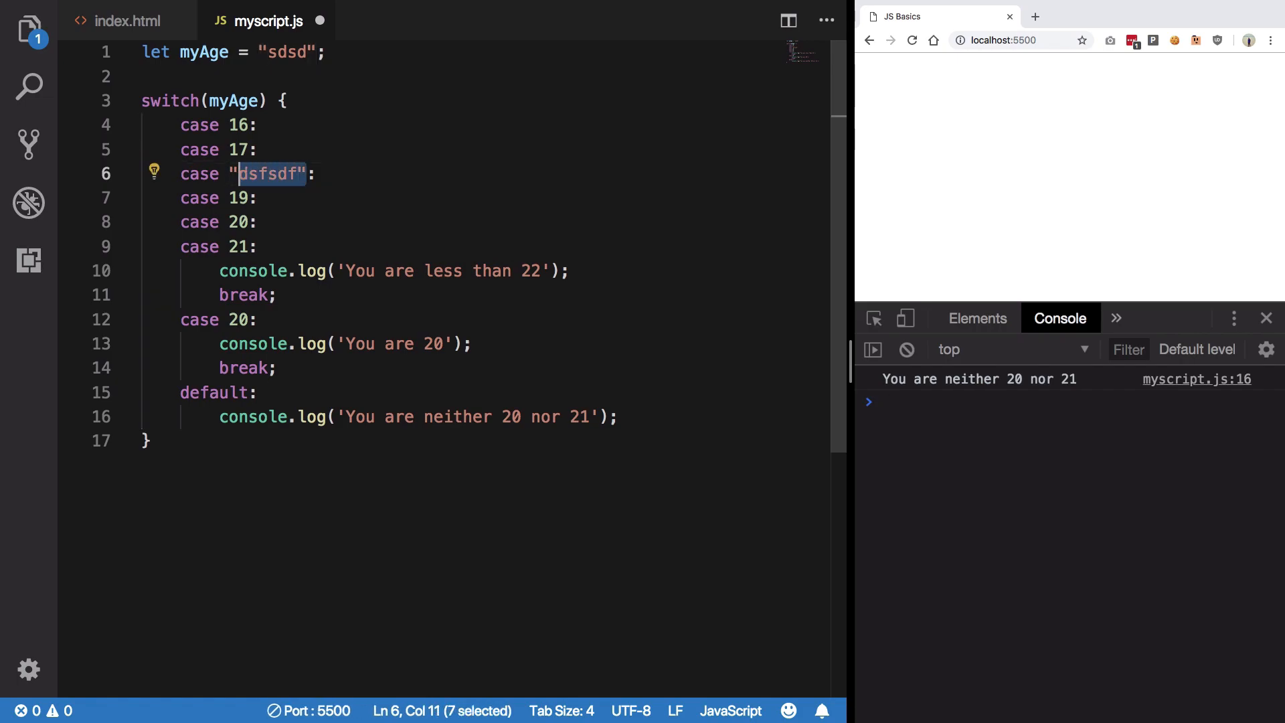
{"action": "key", "text": "Delete"}
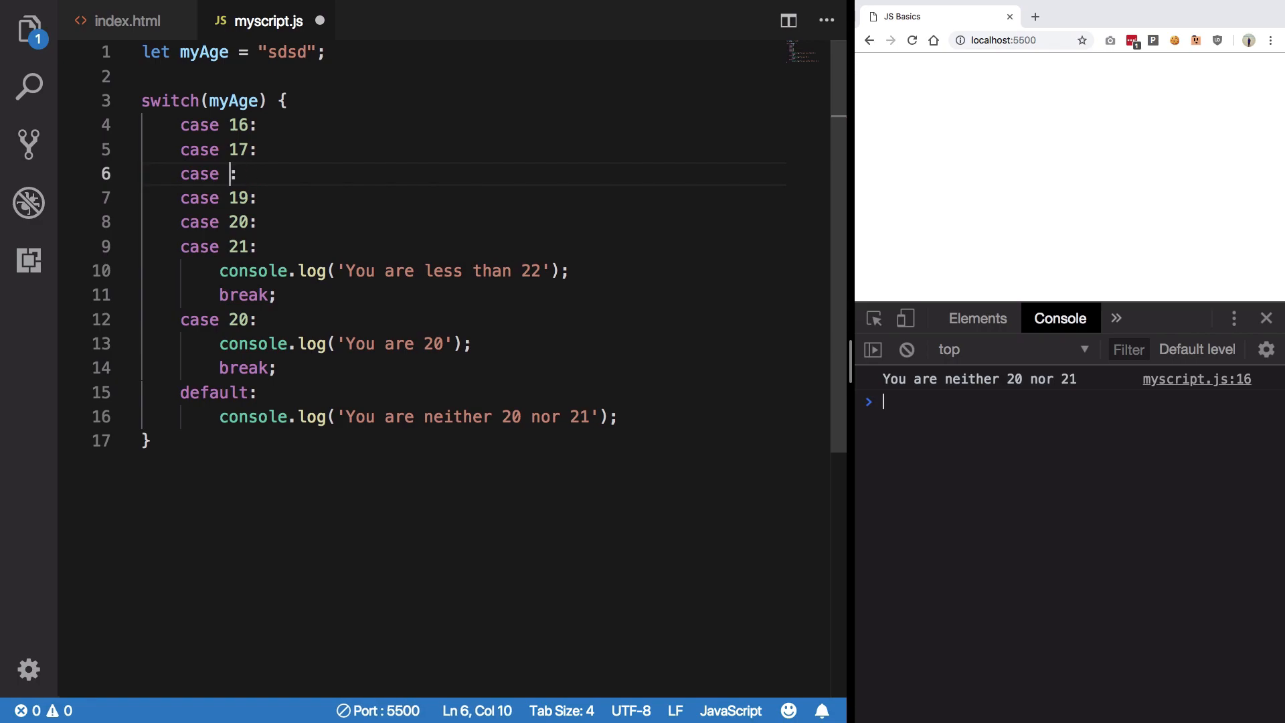
{"action": "type", "text": "18"}
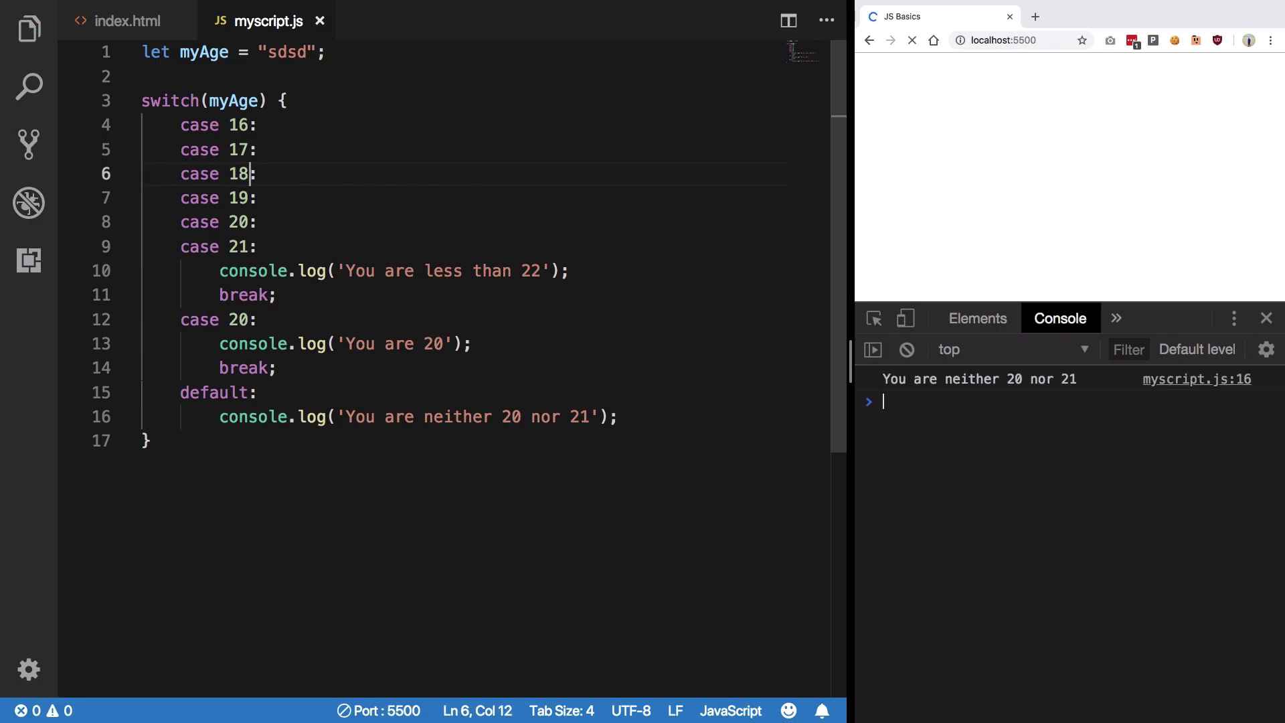